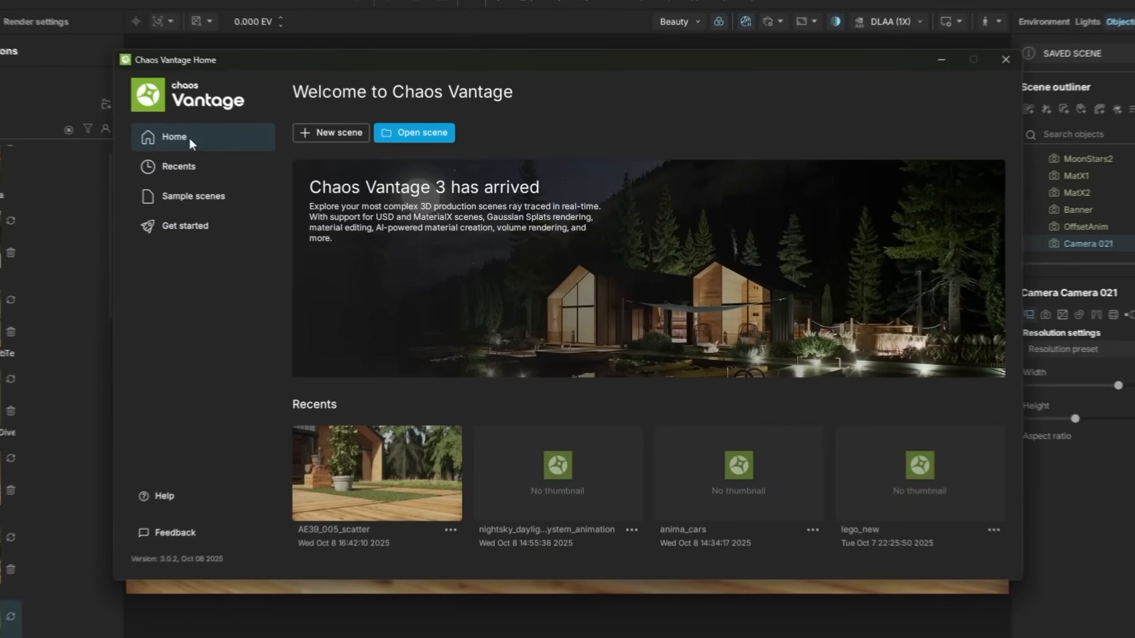
Load the AE39_005_scatter scene from the Recents thumbnails.
double_click(376, 473)
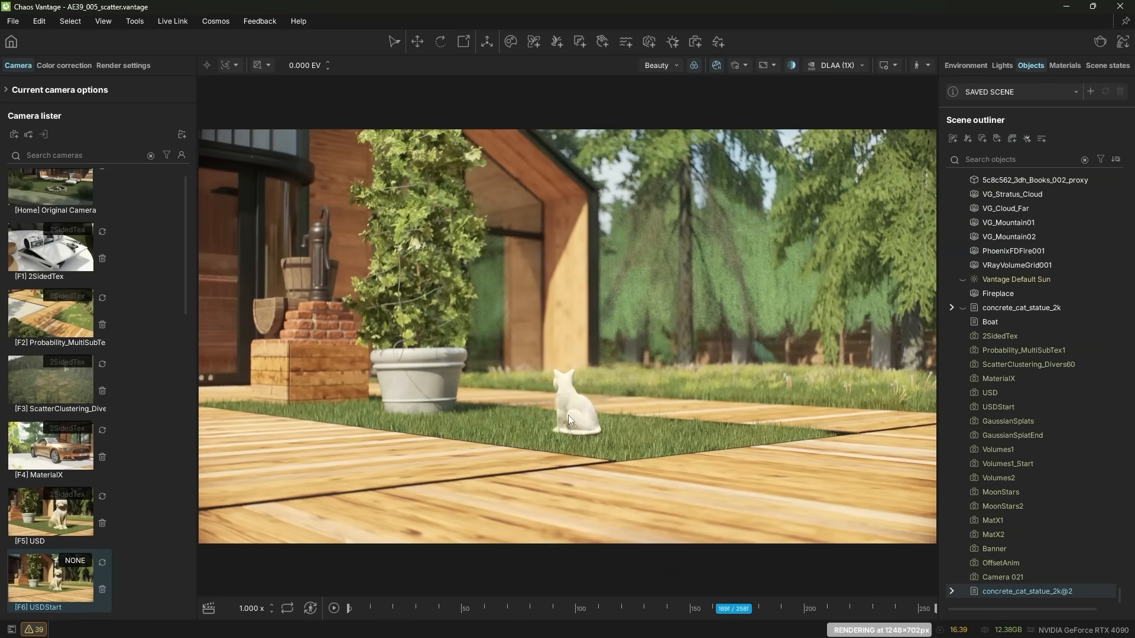
Bring up the context menu on the concrete cat statue in the USDStart view.
right_click(1025, 591)
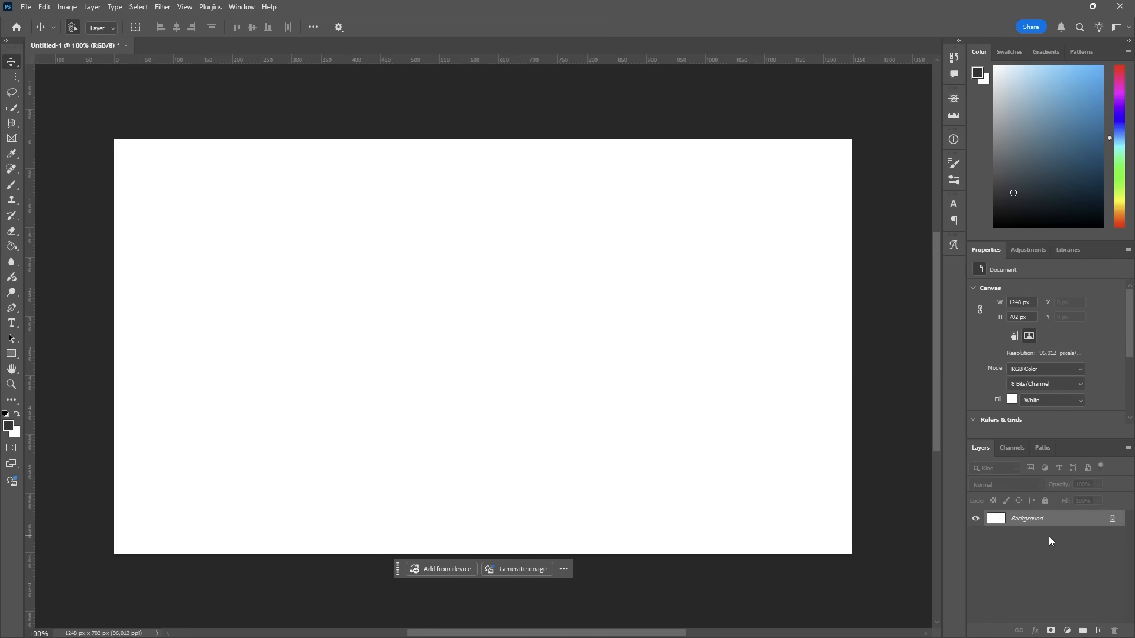
Create the 1248×702 px Photoshop document and choose a render pass in Vantage.
left_click(521, 568)
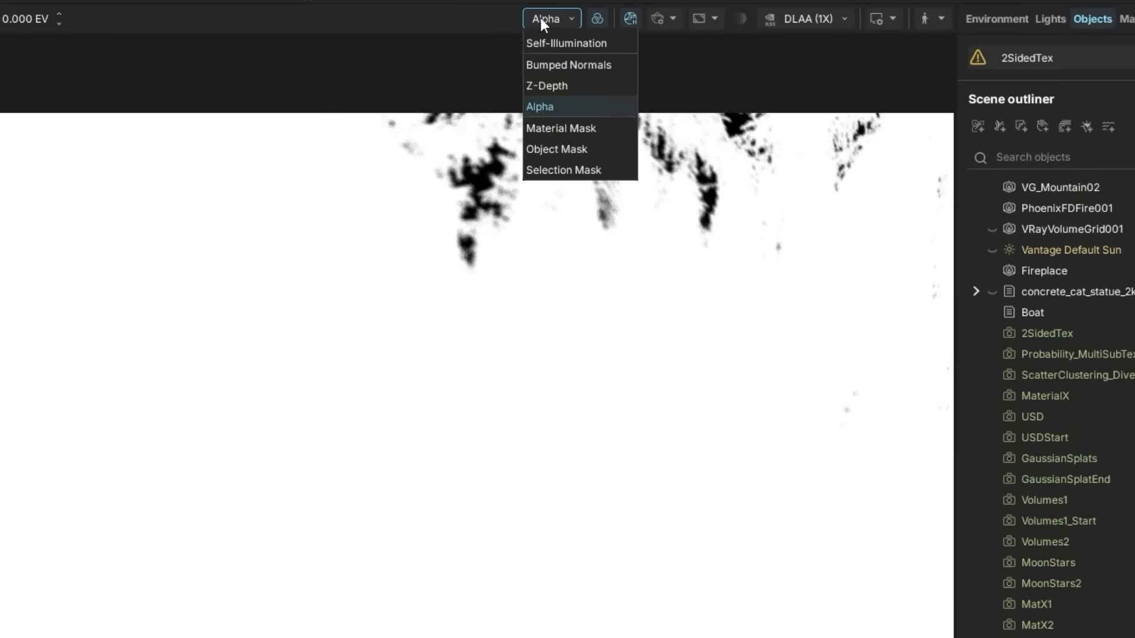
left_click(562, 171)
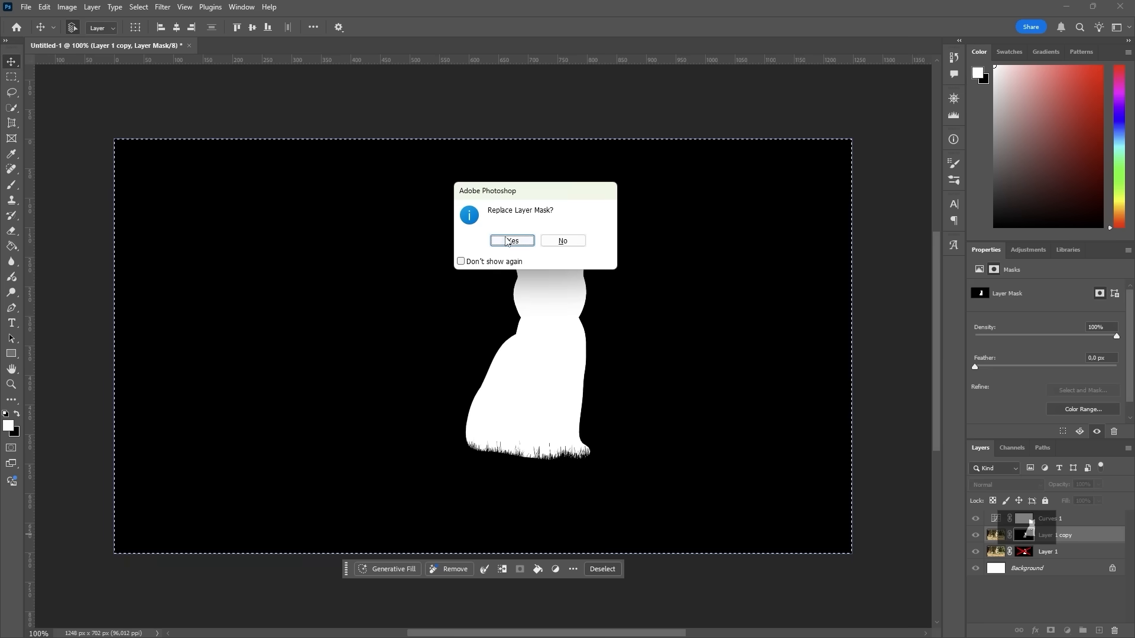
Replace the layer mask with the cat silhouette and reshape the Curves tone curve.
left_click(510, 239)
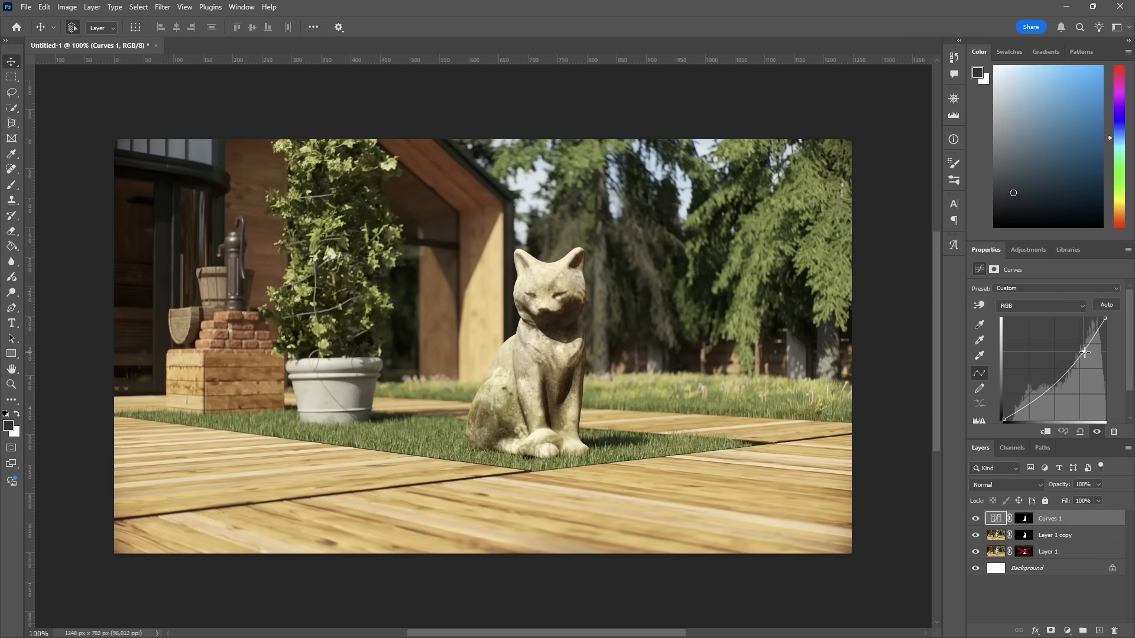
left_click_drag(1084, 352, 1084, 345)
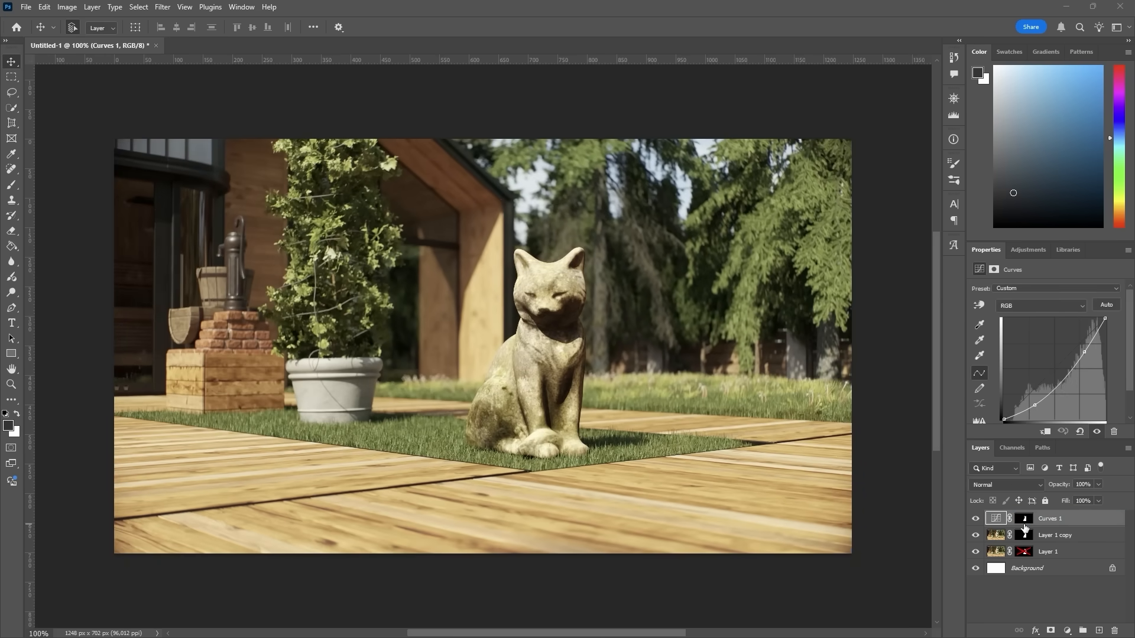
left_click(162, 7)
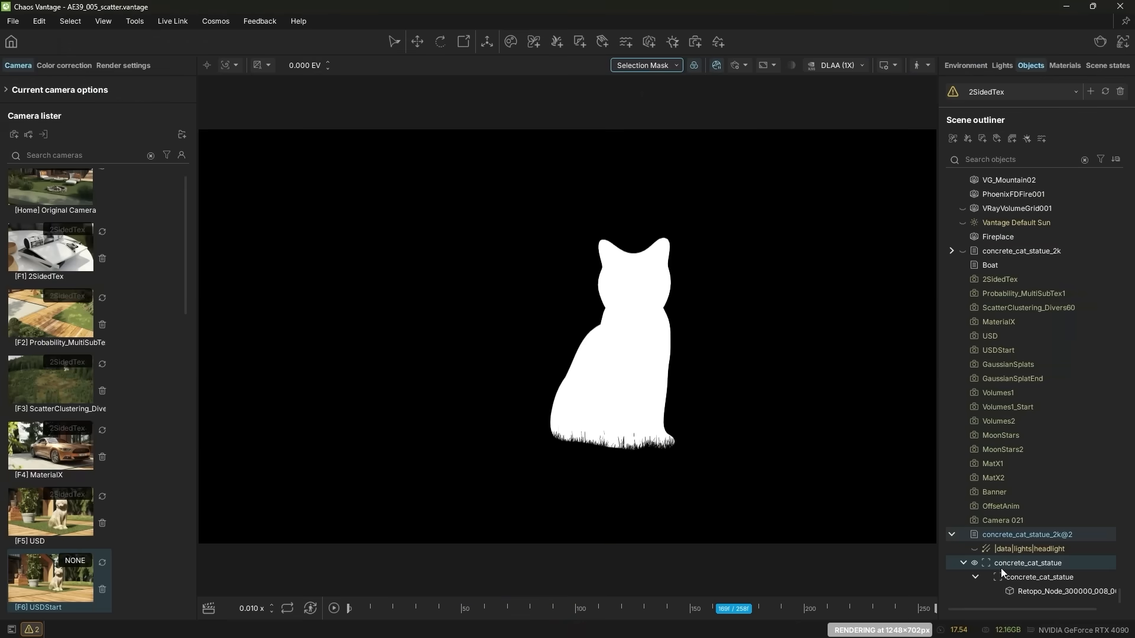
Switch the render element from Selection Mask back to the Beauty pass.
left_click(645, 65)
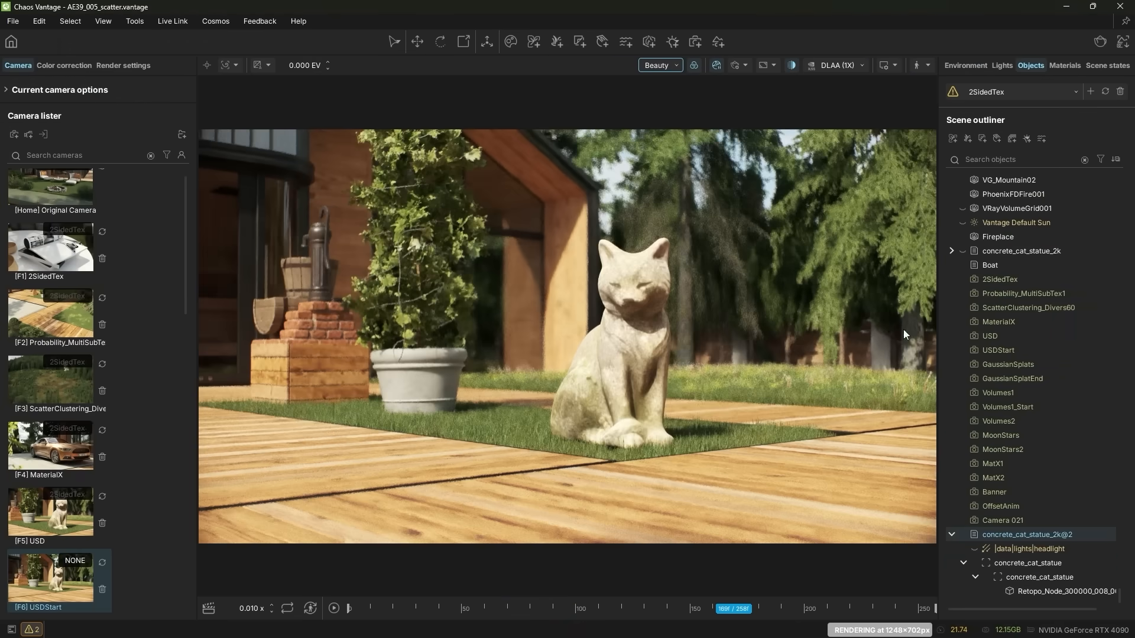
right_click(1025, 534)
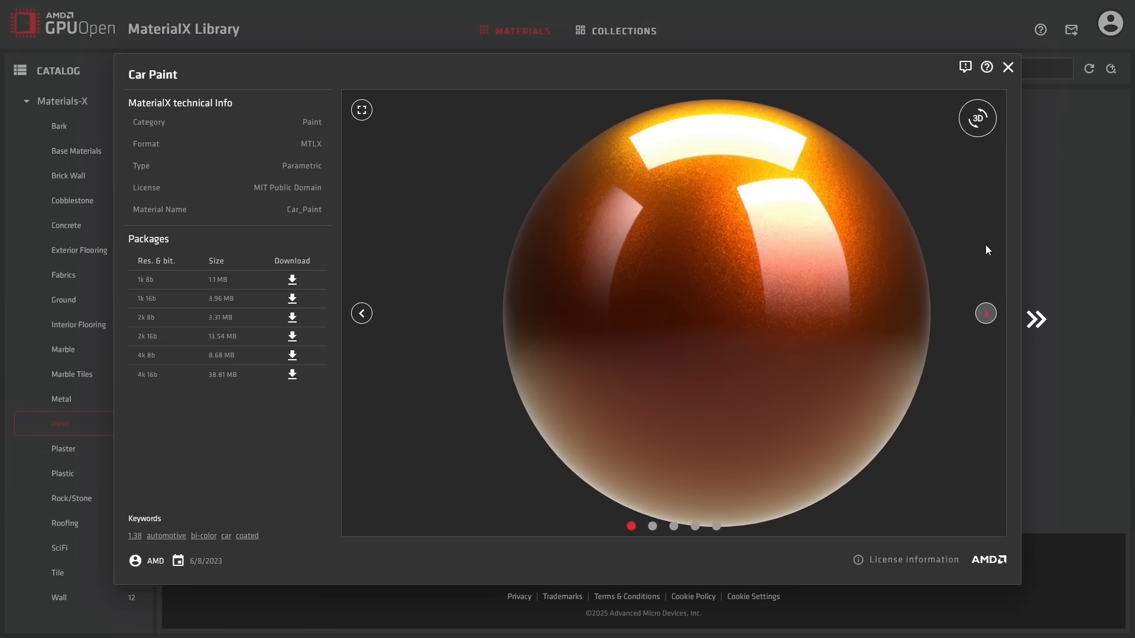
Browse the Car Paint material's previews in the AMD MaterialX Library.
left_click(1006, 68)
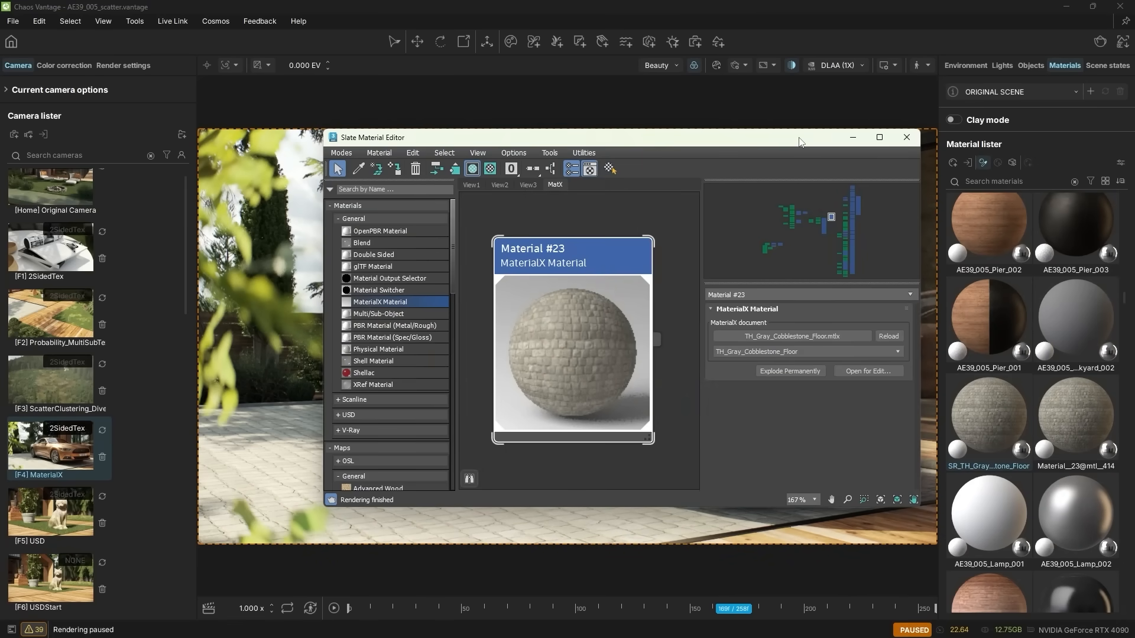
left_click(905, 139)
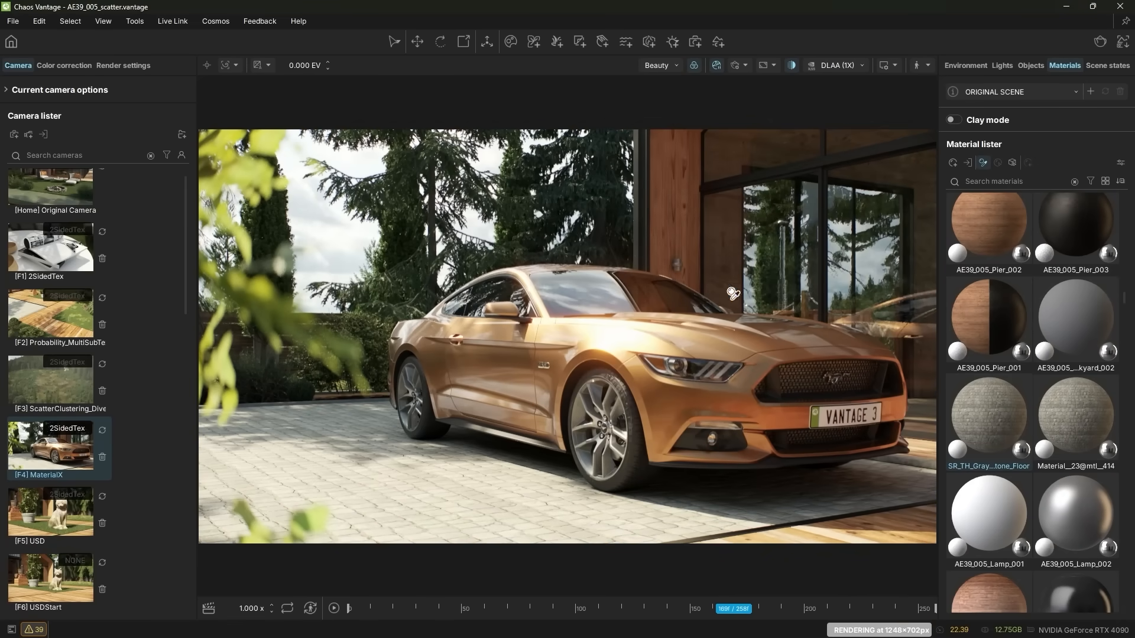
Edit Pages_mtl and tint the diffuse colour map feeding the magazine pages.
scroll("down", 3)
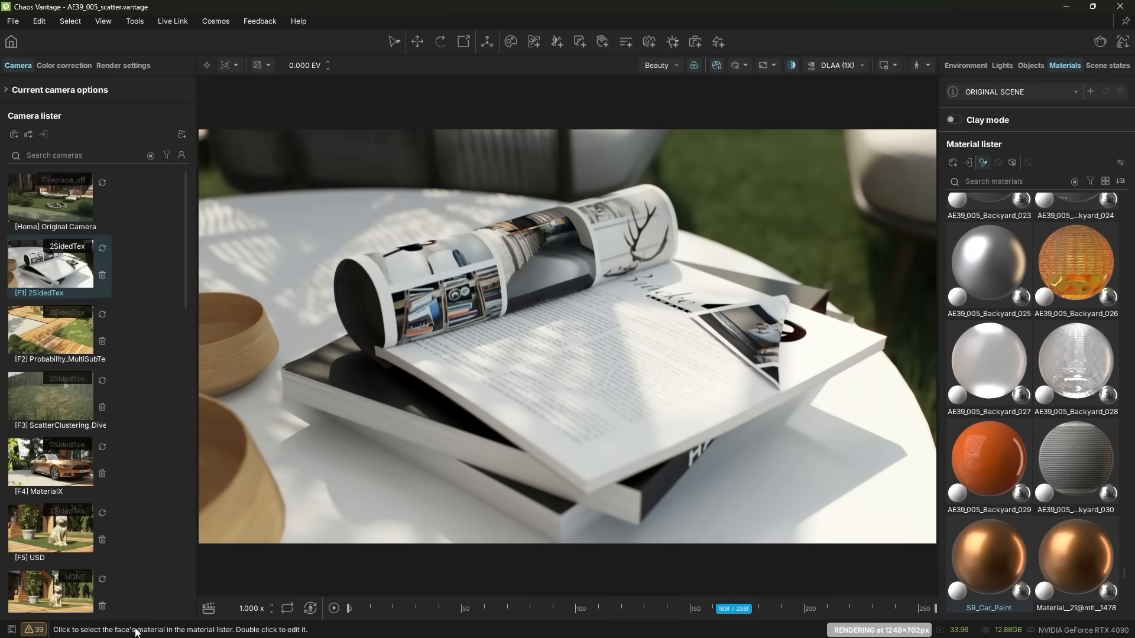
scroll("down", 3)
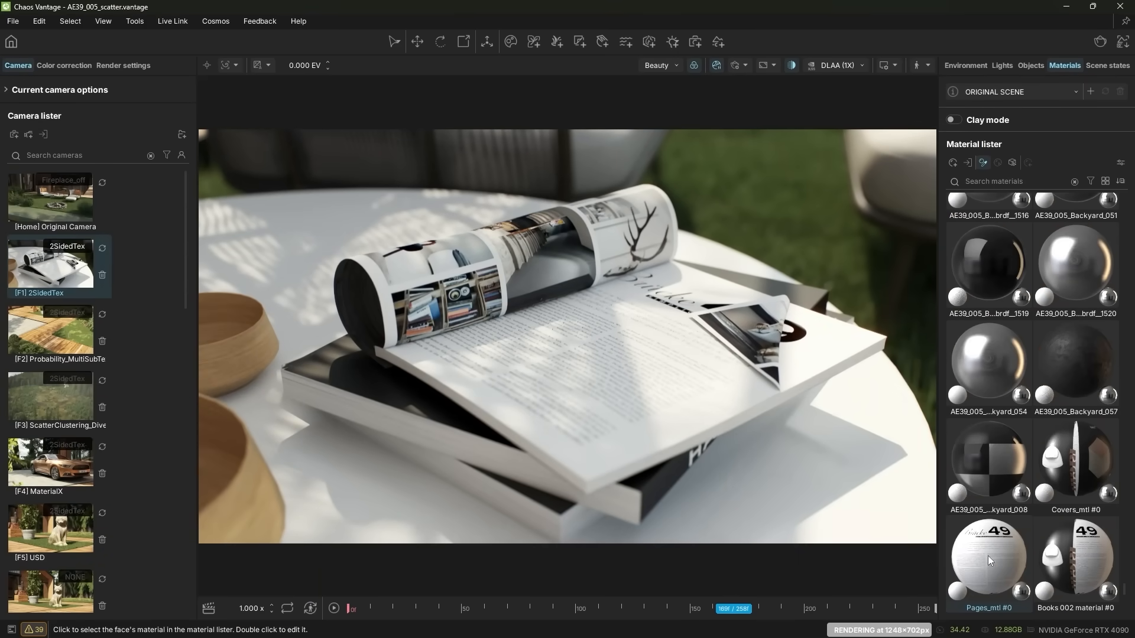
double_click(986, 556)
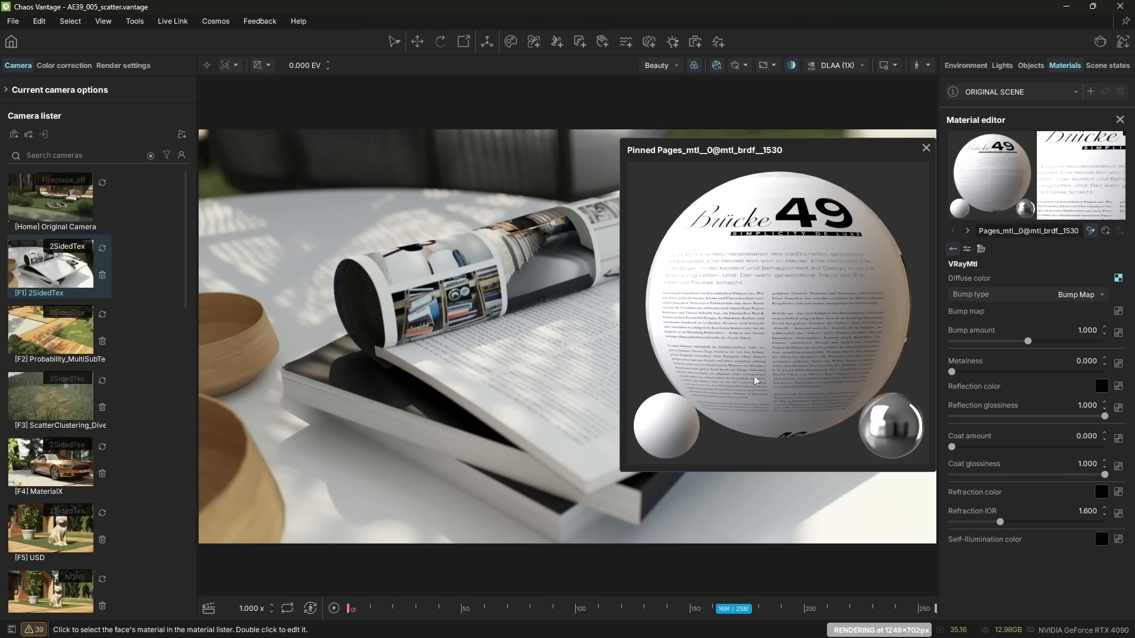
mouse_move(1002, 281)
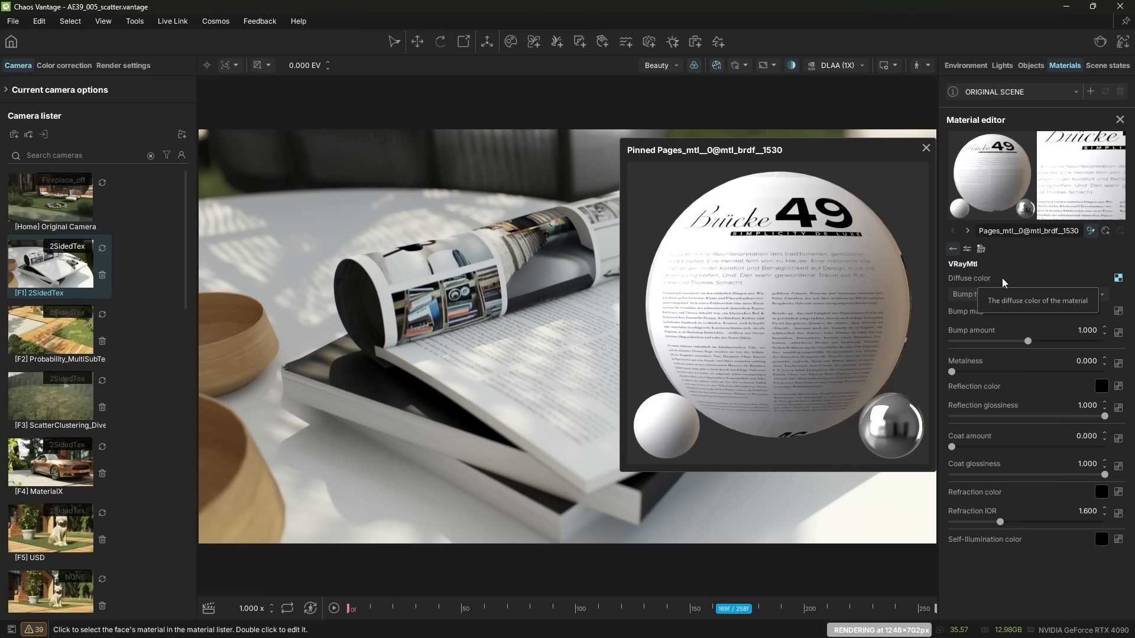
left_click(1117, 278)
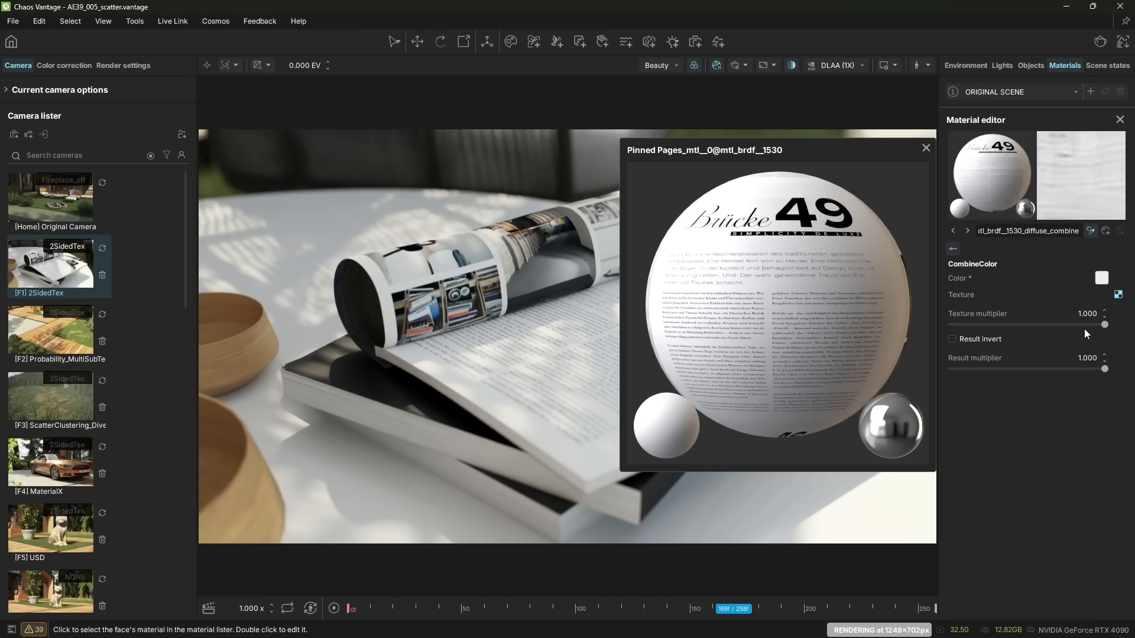
left_click(1100, 277)
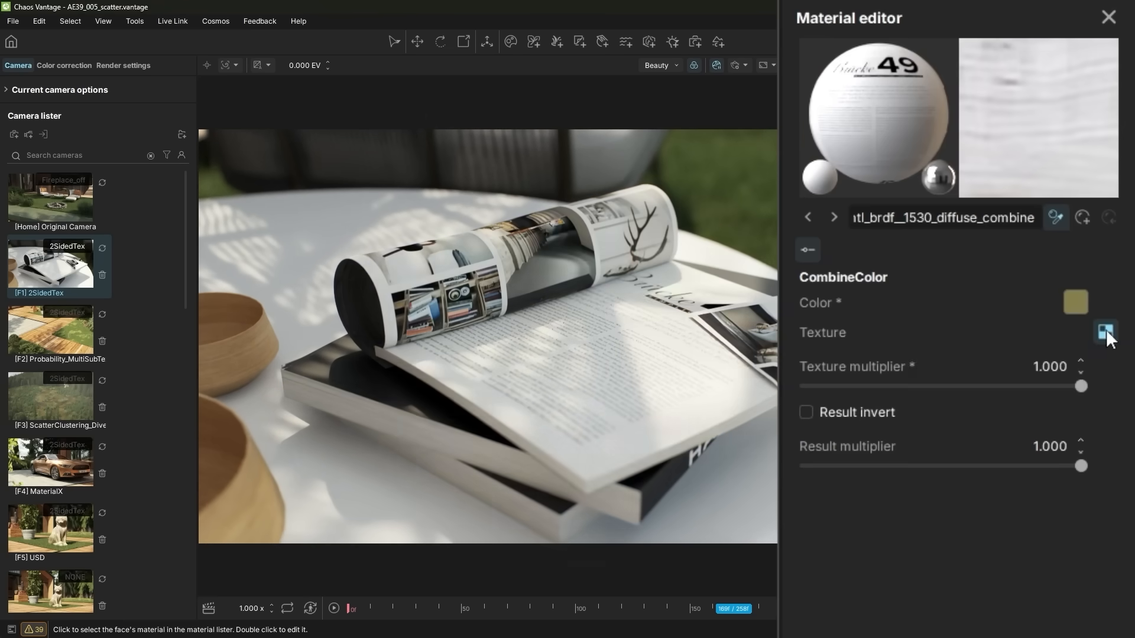
Adjust the pages texture's UVW offset and tiling settings.
left_click(1104, 332)
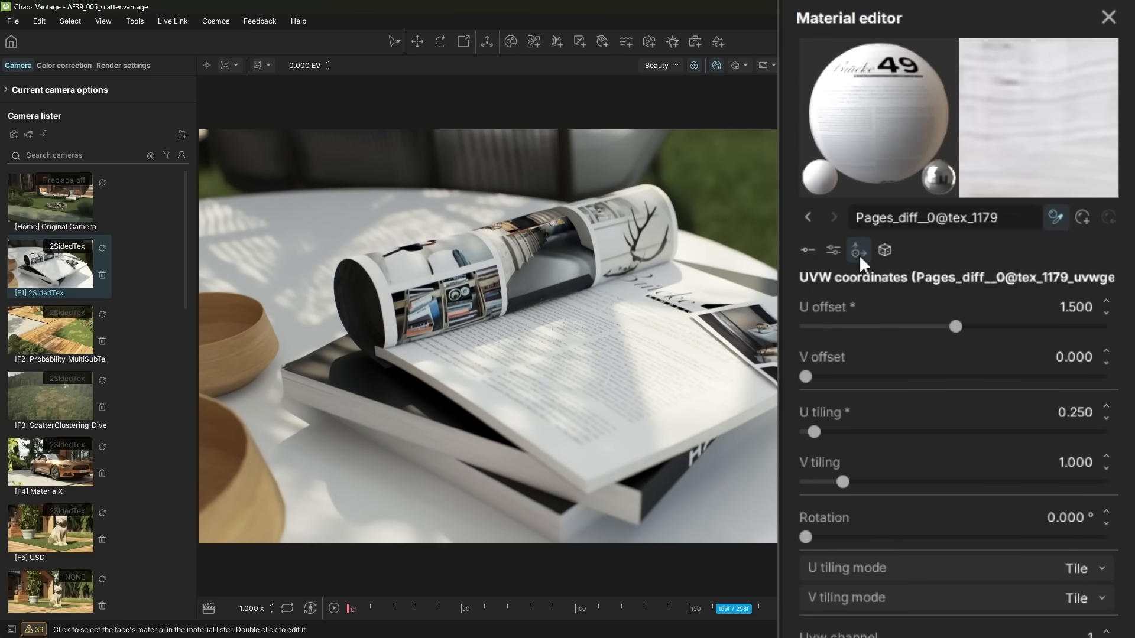
left_click(884, 249)
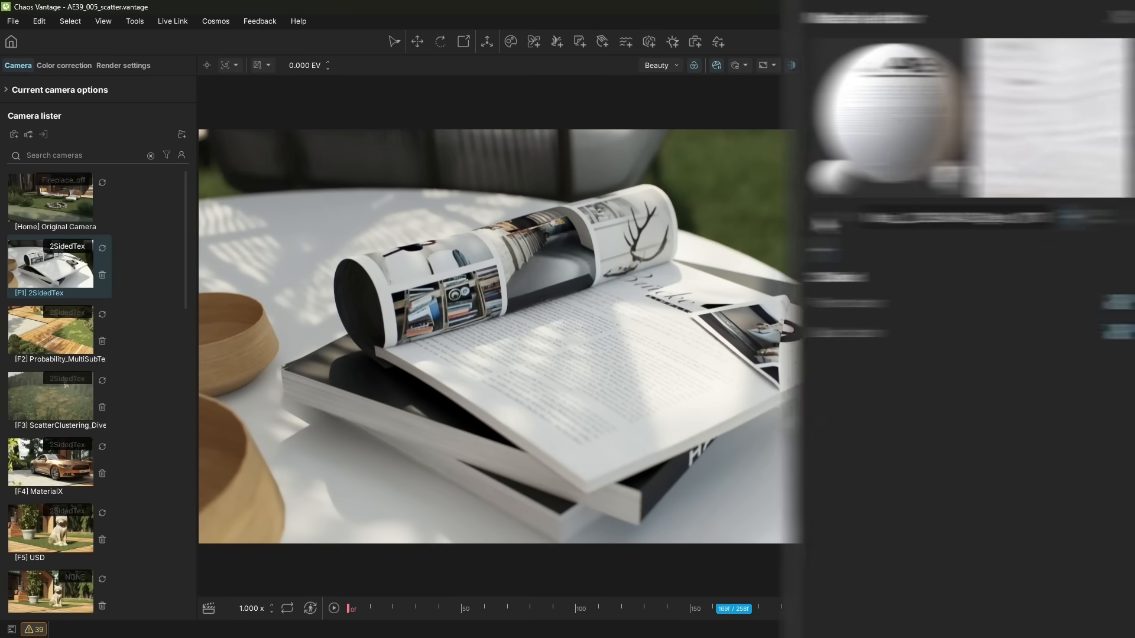
Close the material editor and move to the Probability_MultiSubTex decking view.
left_click(1065, 65)
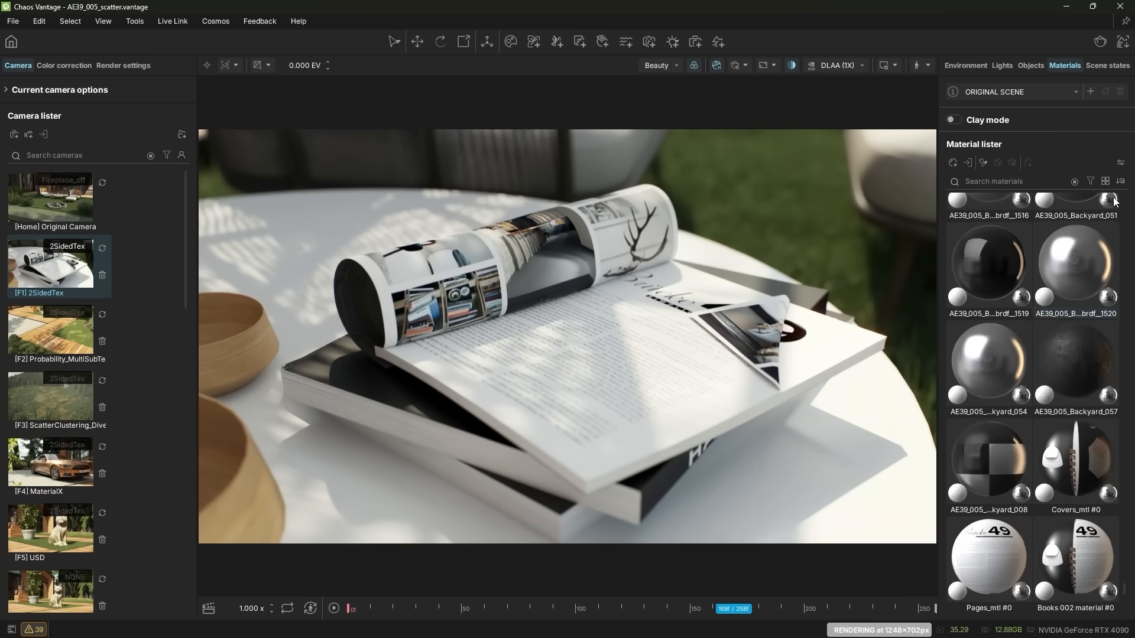
left_click(1092, 182)
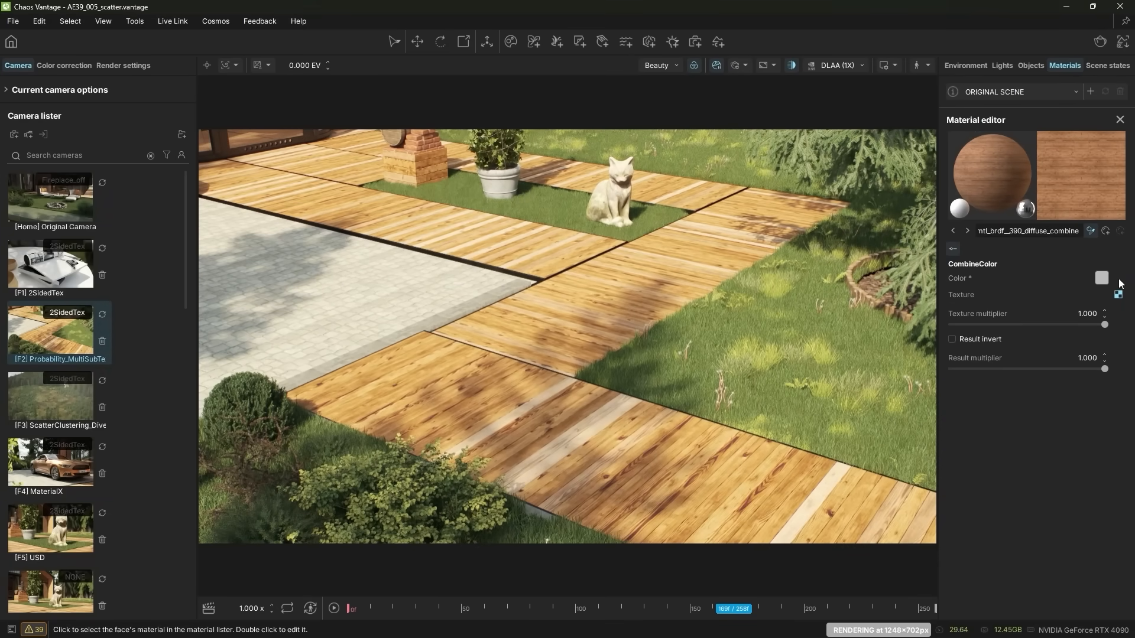
Raise saturation and contrast on the deck wood's ColorCorrection2 node.
left_click(967, 231)
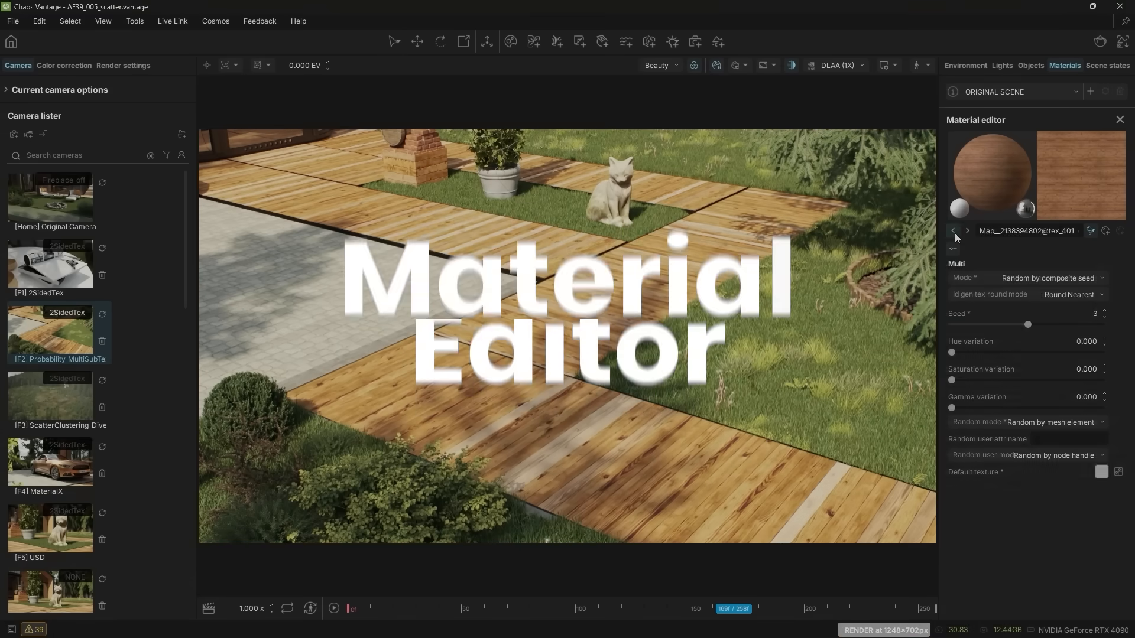
left_click(966, 230)
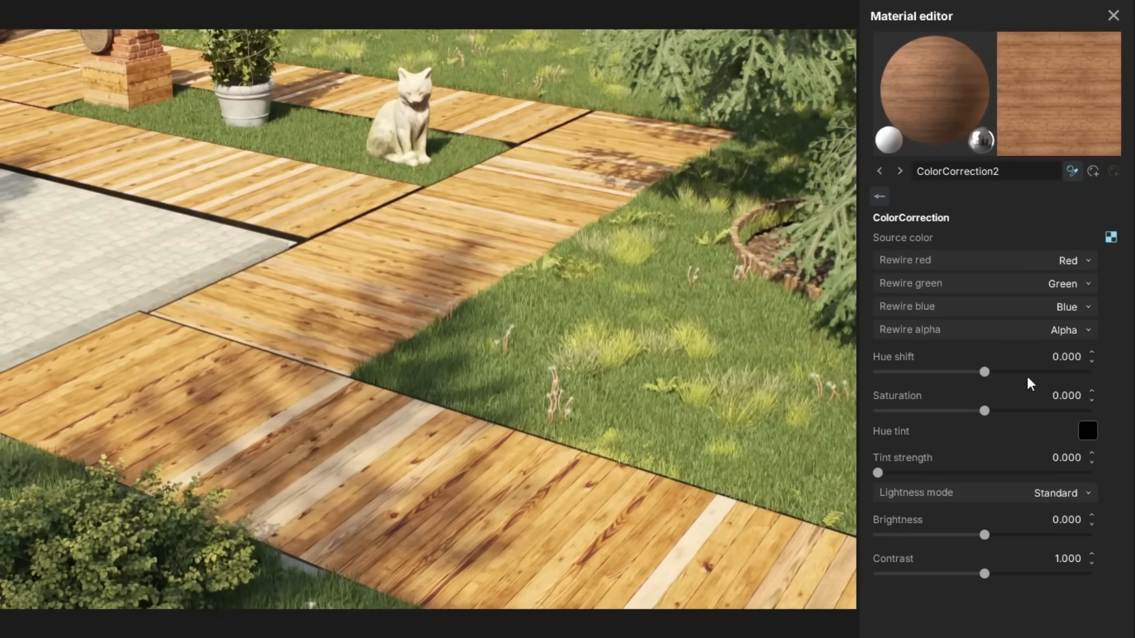
left_click_drag(985, 574, 1005, 573)
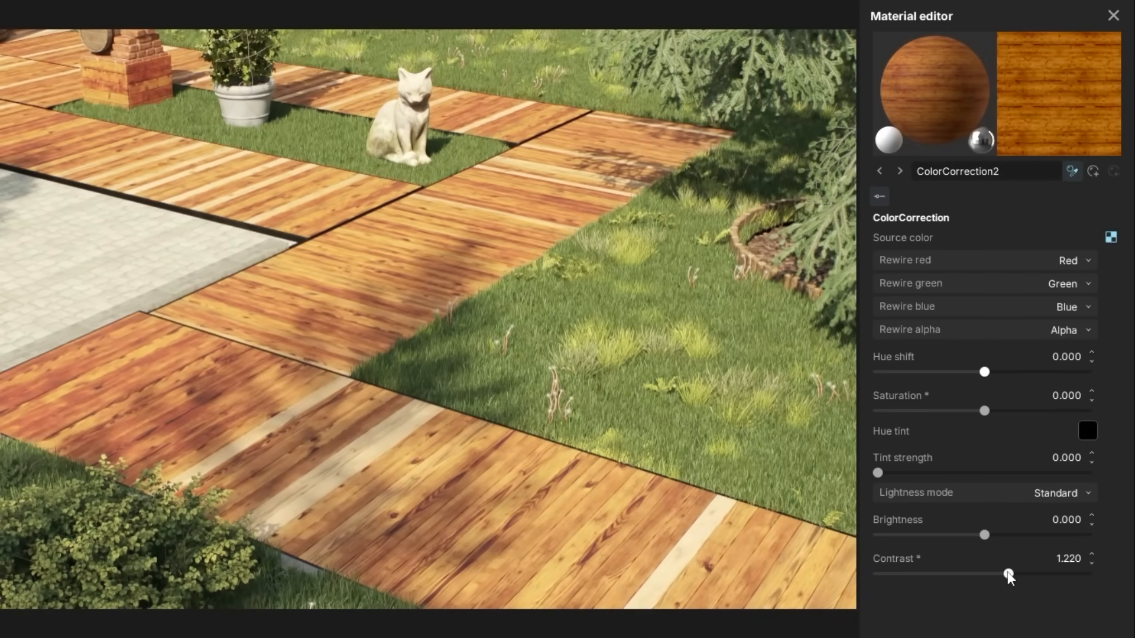
left_click_drag(1009, 577, 990, 577)
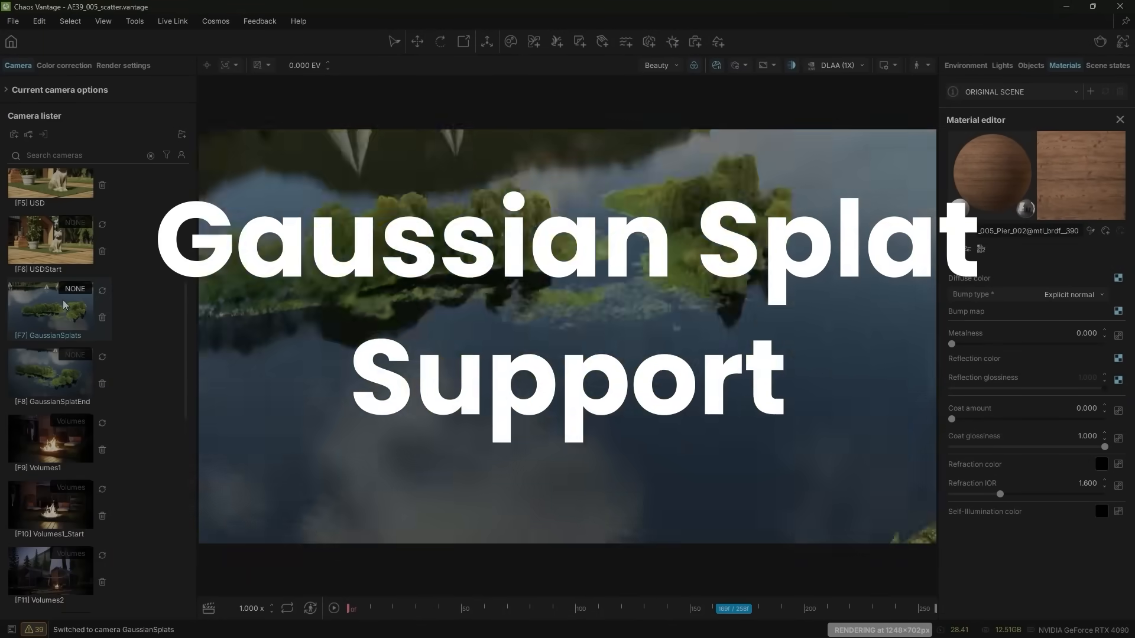
Switch to the GaussianSplats camera and select GS_Islands for transforming.
left_click(1030, 65)
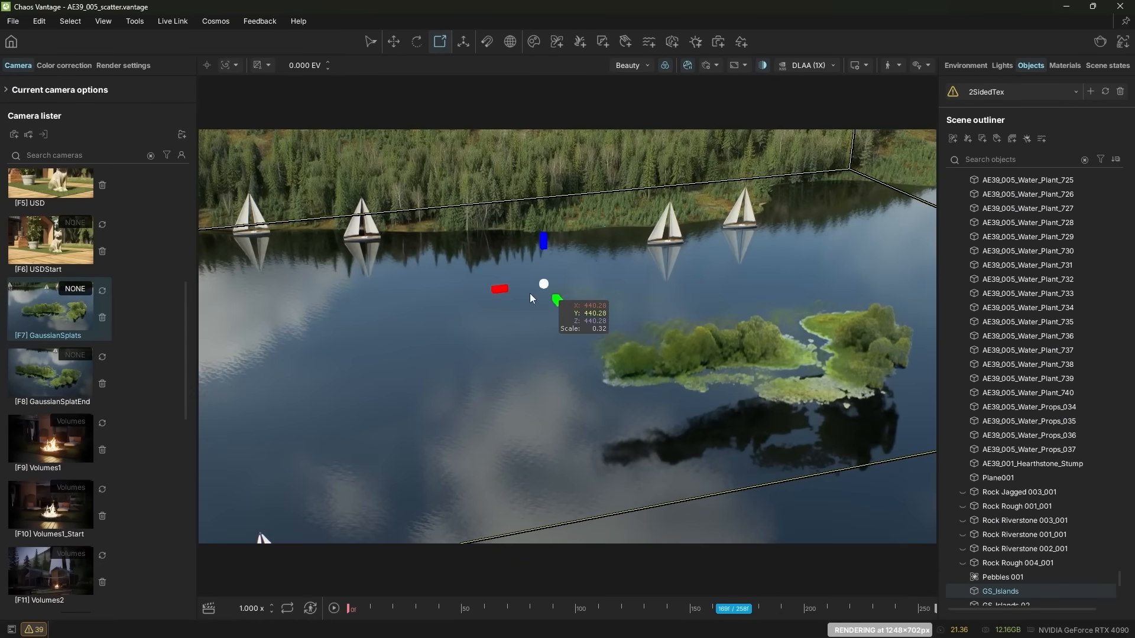
double_click(50, 372)
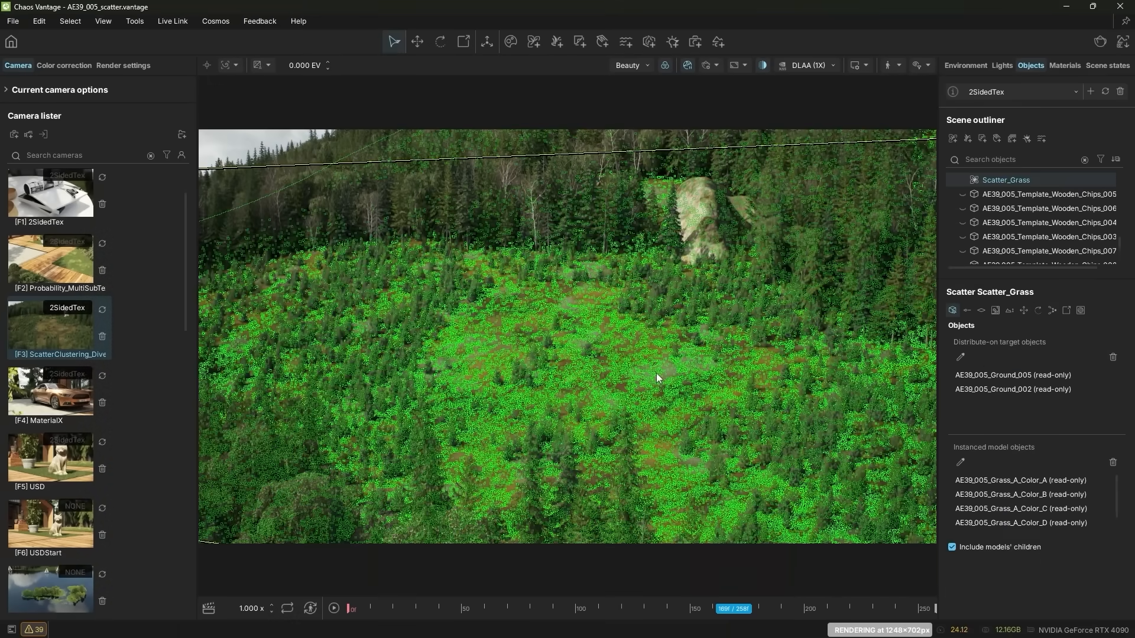
Enable clustering on Scatter_Grass and raise the cluster Size for broad grass patches.
left_click(968, 309)
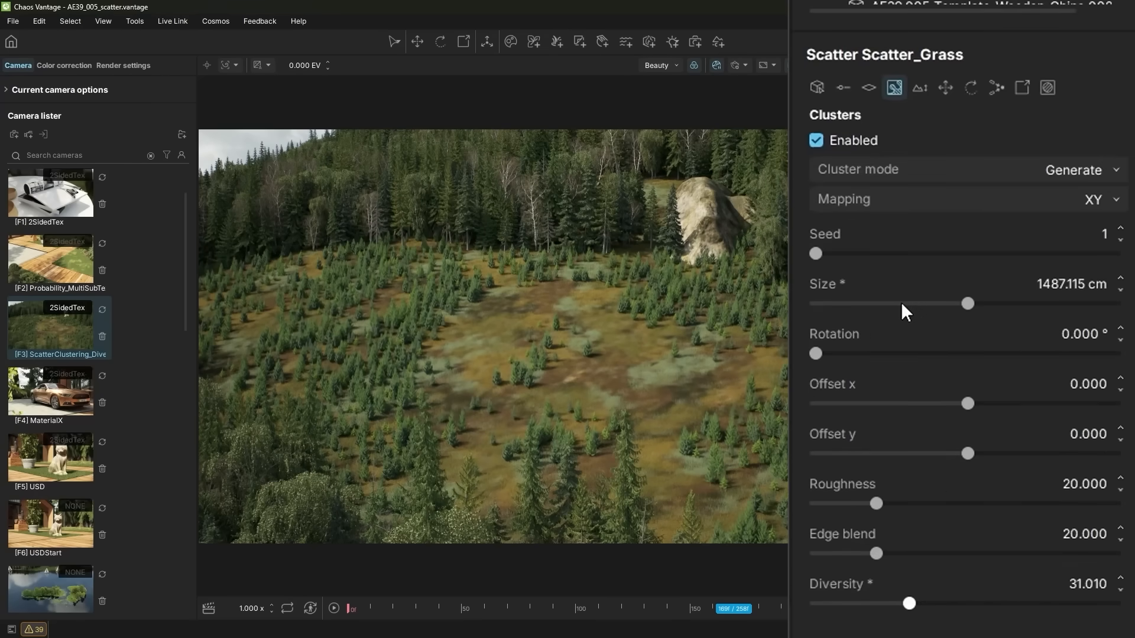
left_click_drag(968, 304, 901, 304)
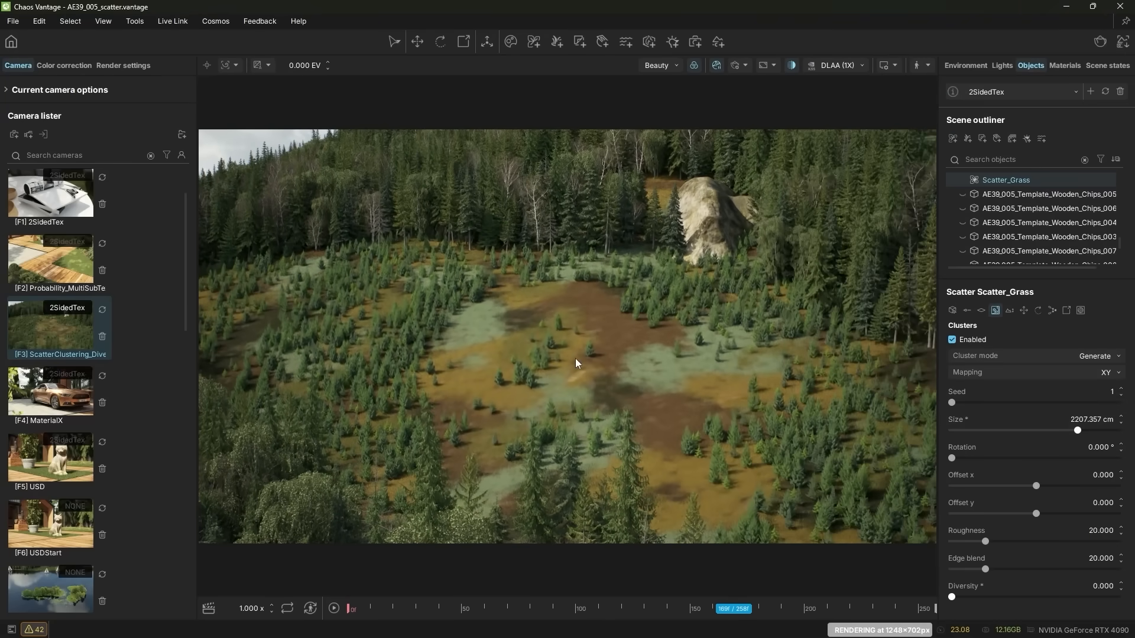
left_click(1065, 65)
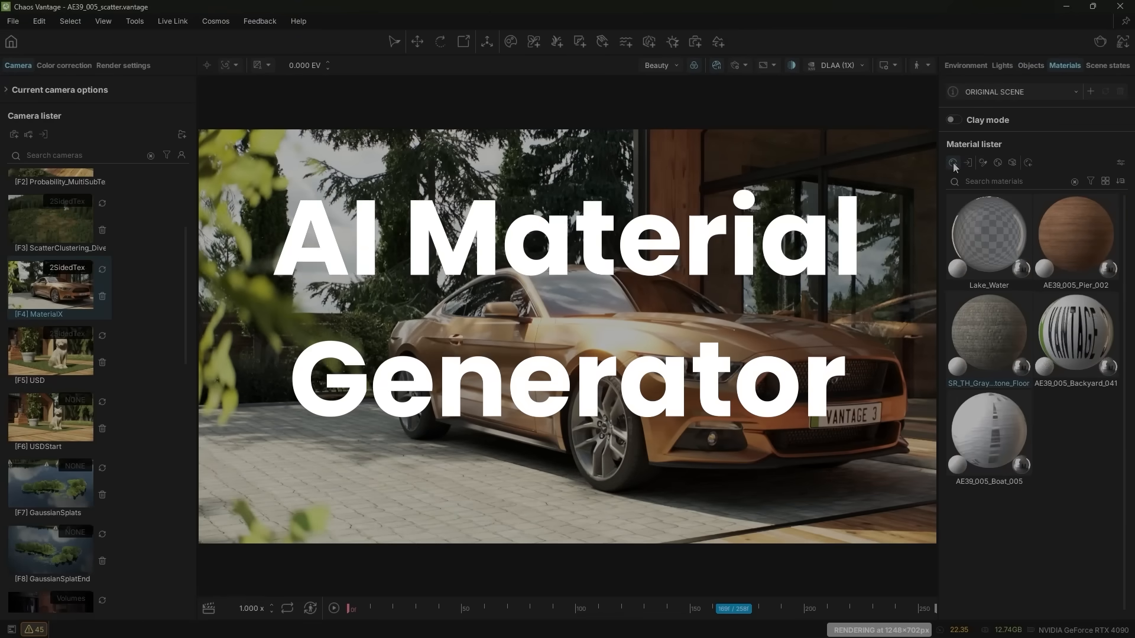
Generate a repeating-pattern leafy grass material from the leaf photo in the Cosmos AI Material Generator.
left_click(954, 161)
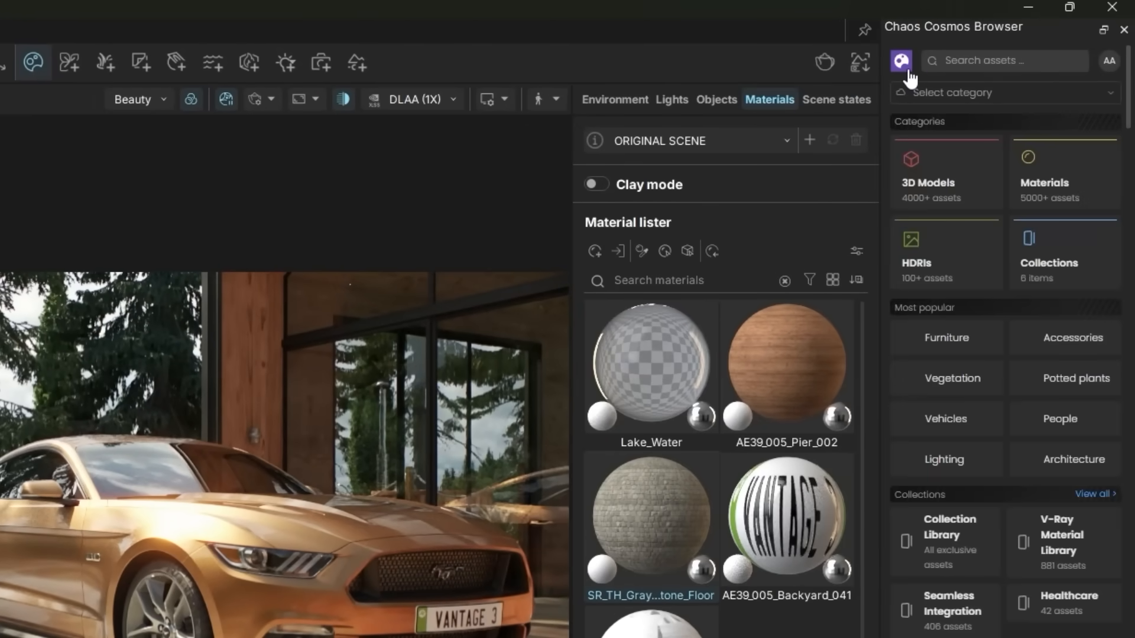
left_click(901, 60)
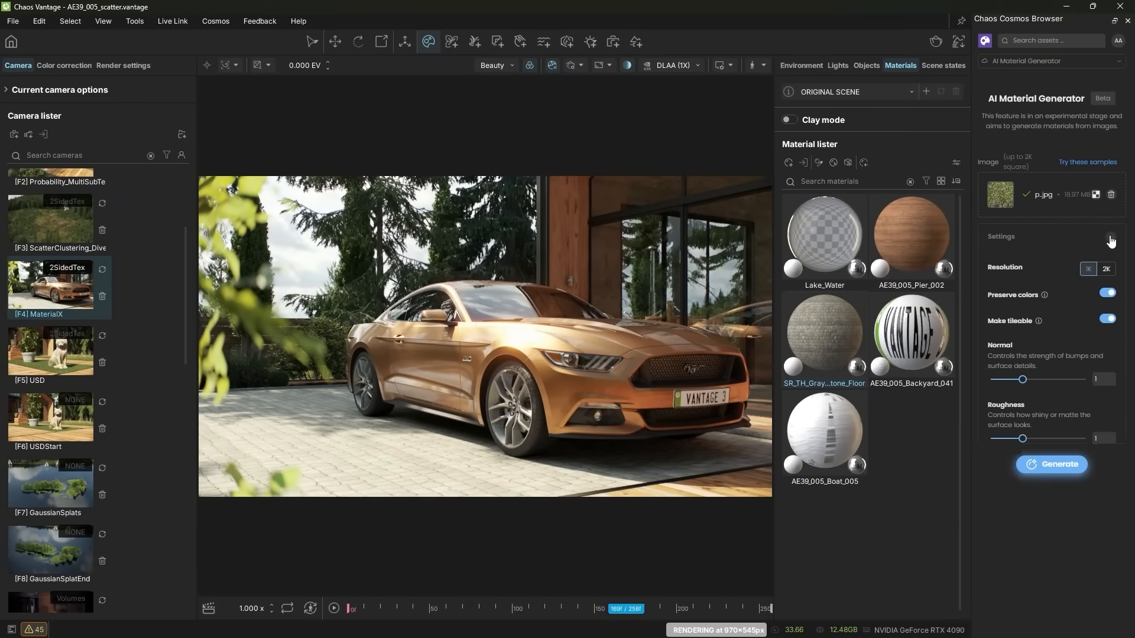
left_click(1051, 463)
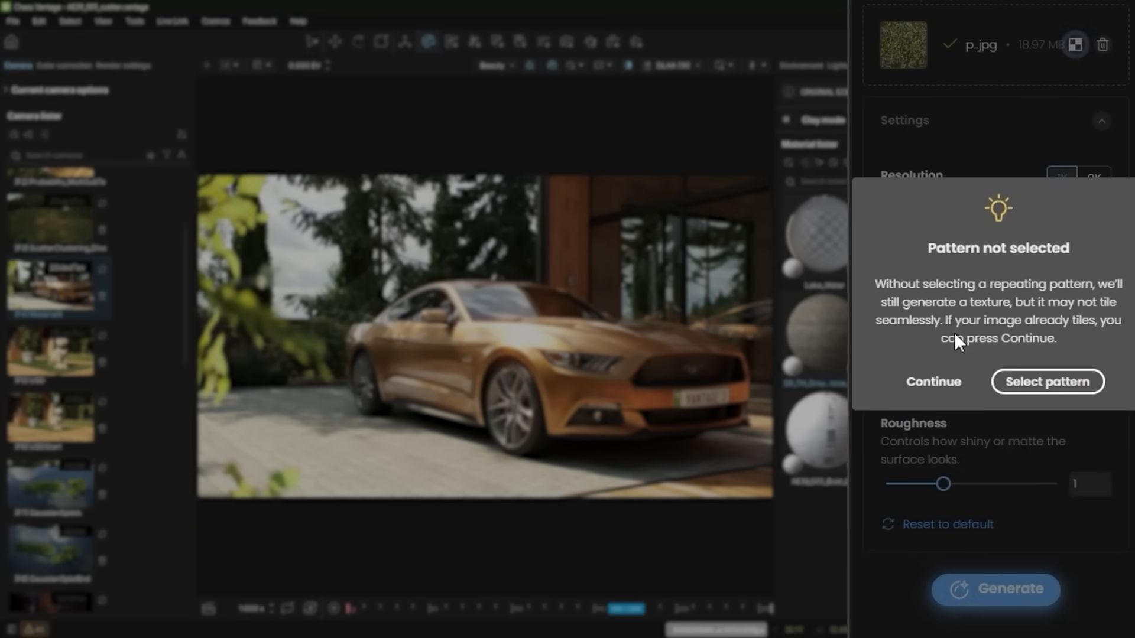
left_click(1046, 382)
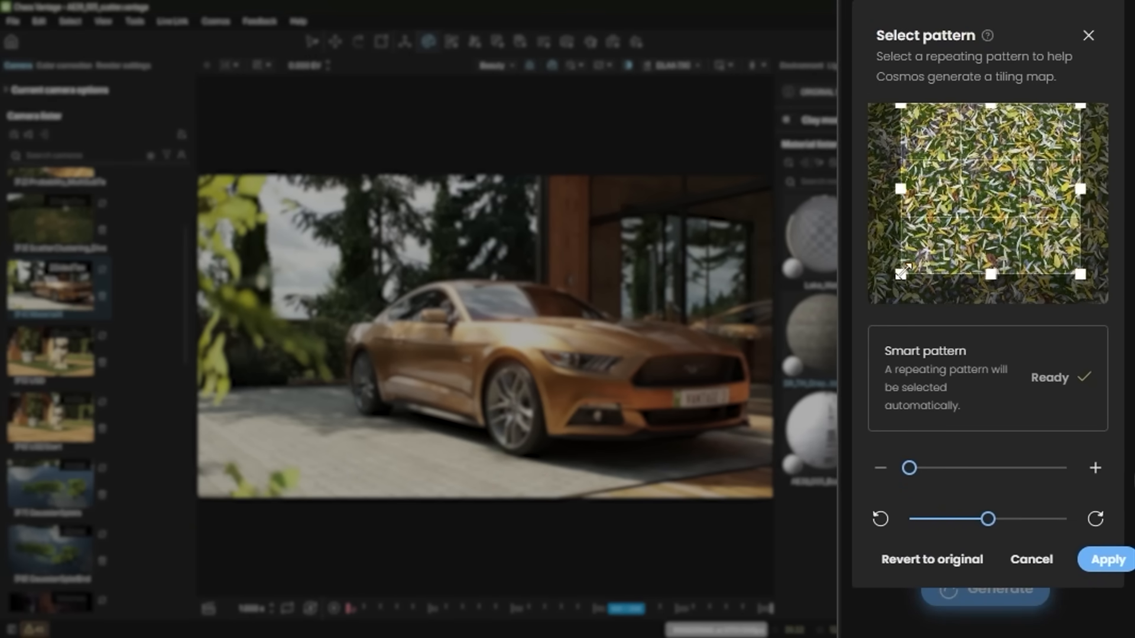
left_click(1106, 559)
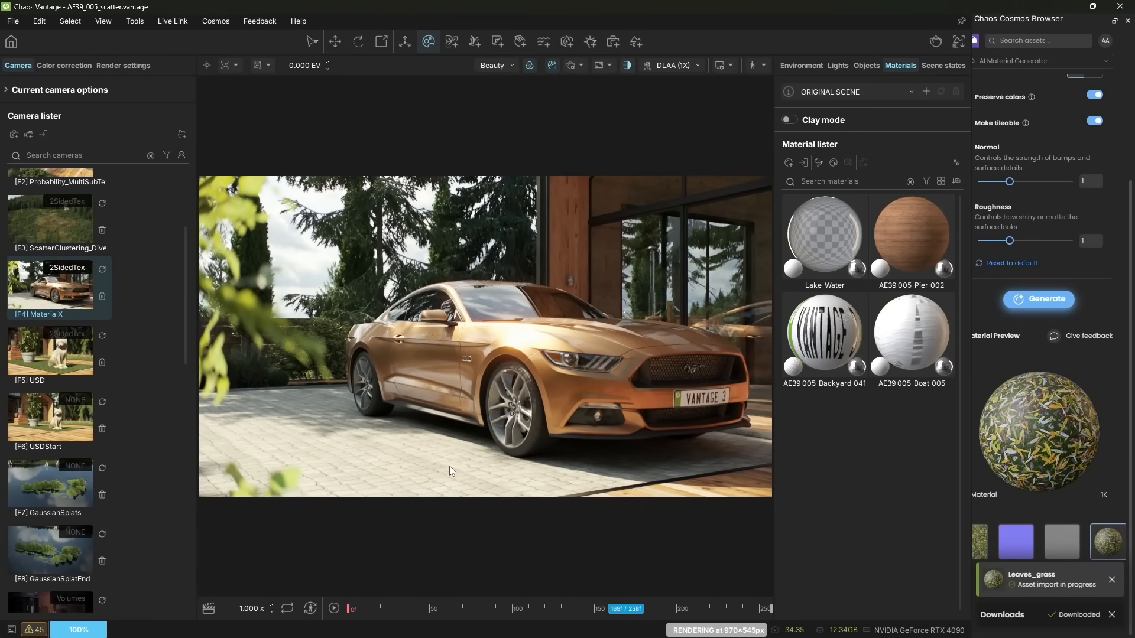
Find the 'lea' material, assign it to the driveway and set U and V tiling to 3.
left_click(926, 180)
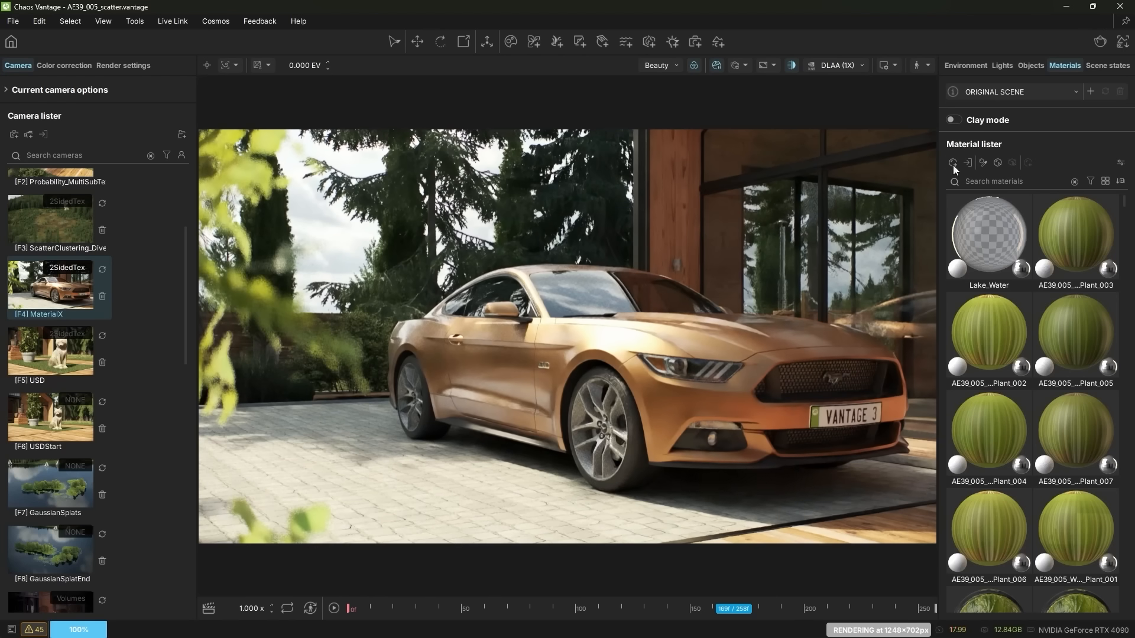
type("lea")
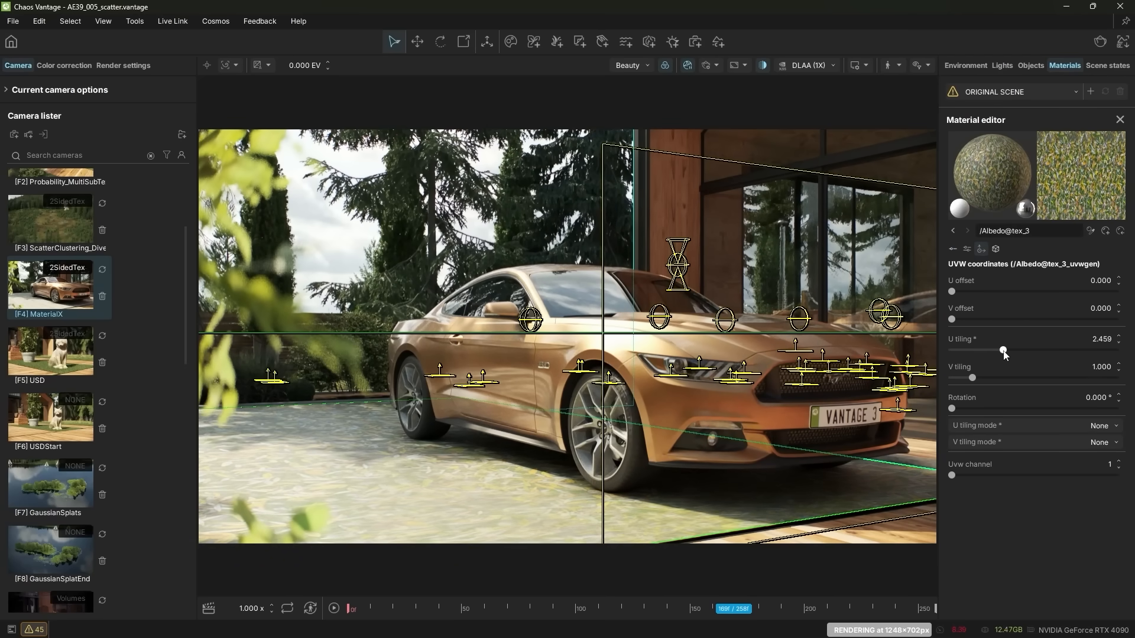
left_click_drag(1004, 351, 1014, 351)
type("3.000")
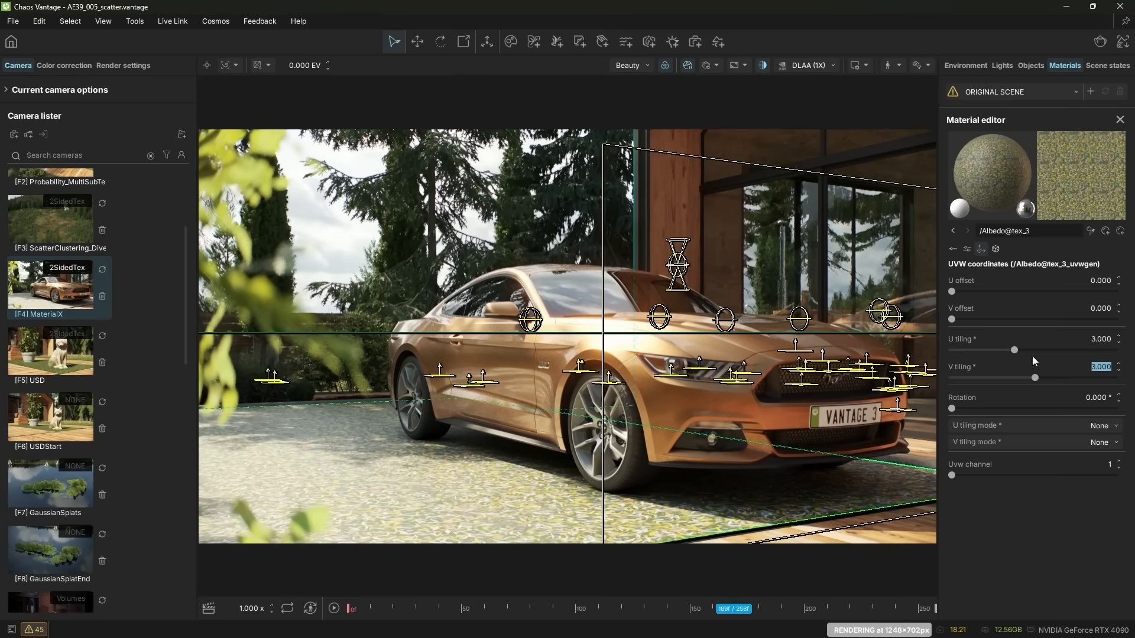
left_click(967, 231)
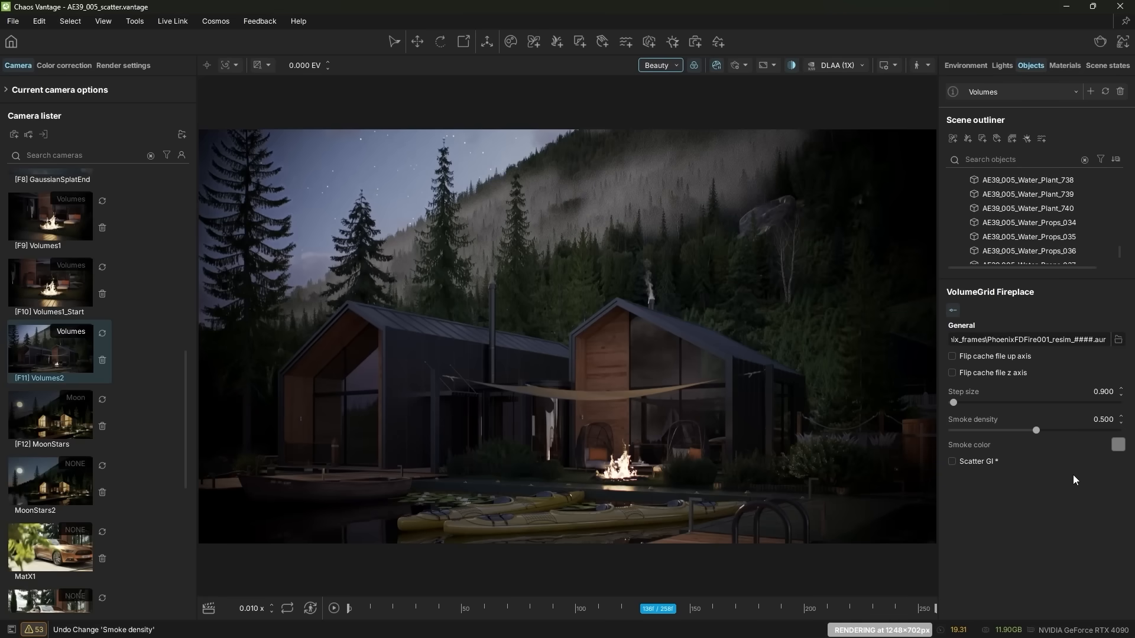
Toggle VG_Mountain01 visibility and give its smoke a pale cyan colour.
left_click(1007, 251)
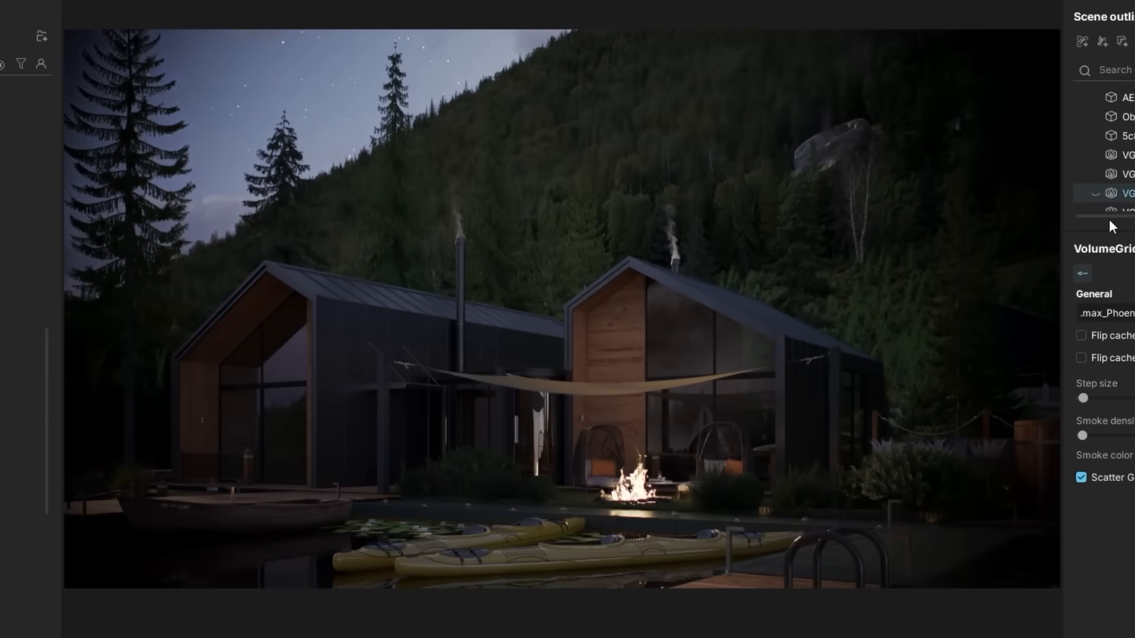
left_click(1091, 193)
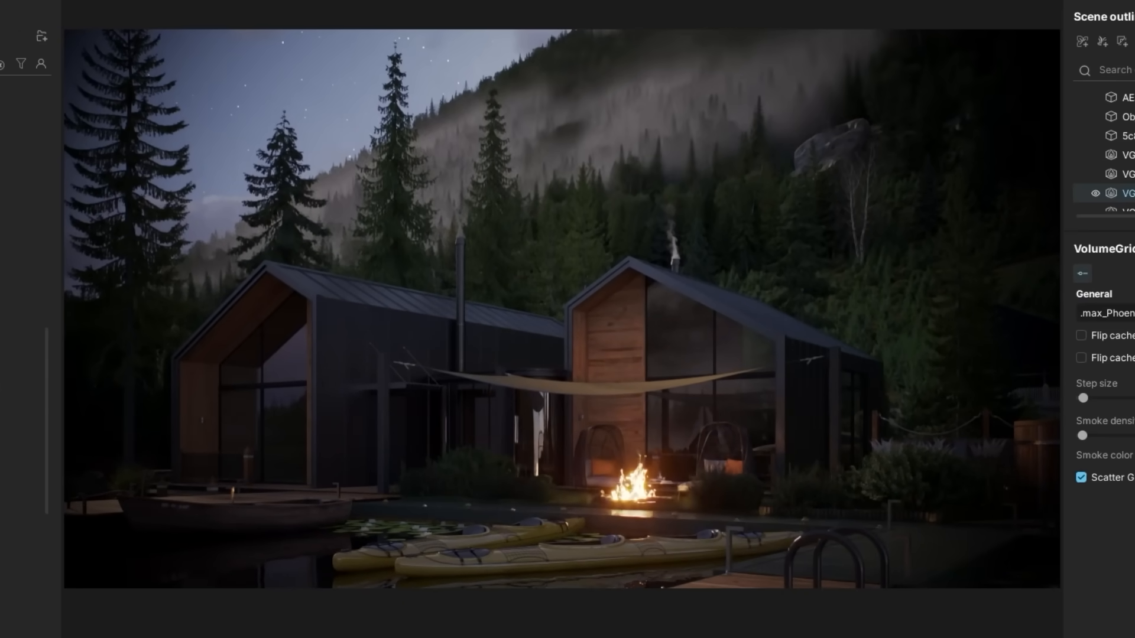
left_click(1118, 481)
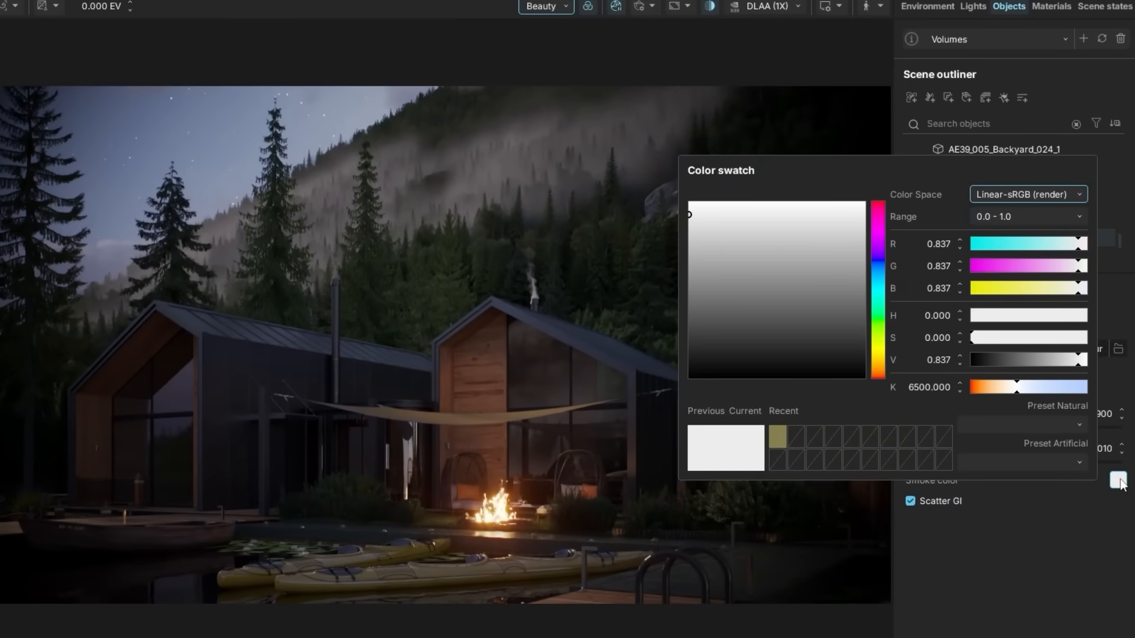
left_click(792, 221)
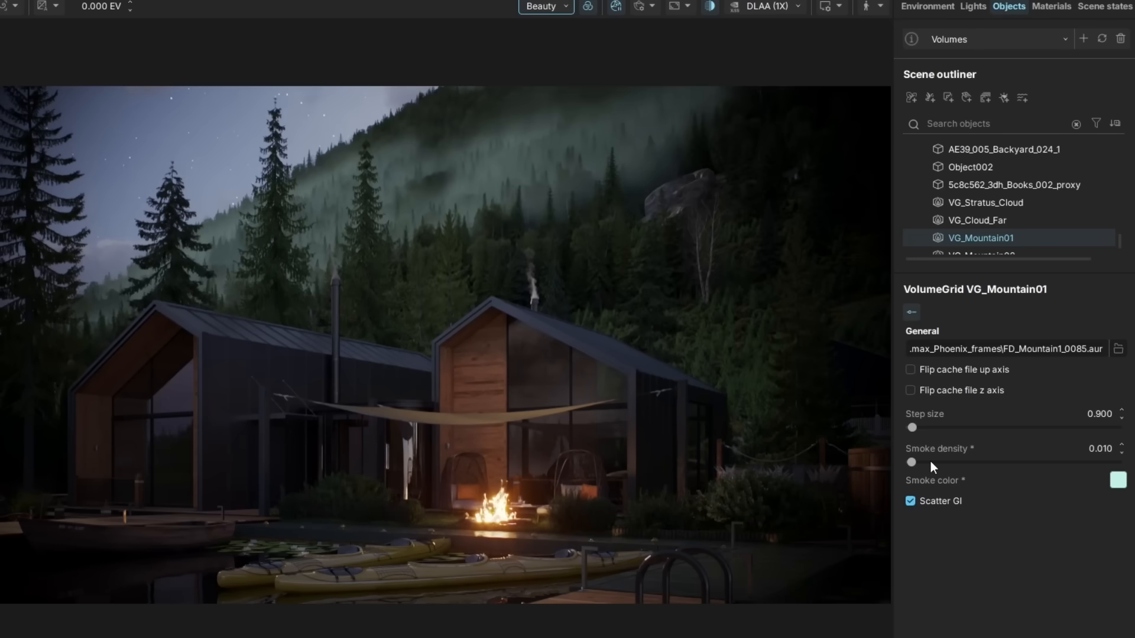
Thin the mountain fog density to 0.005 and toggle its scattered lighting.
left_click_drag(911, 462, 968, 462)
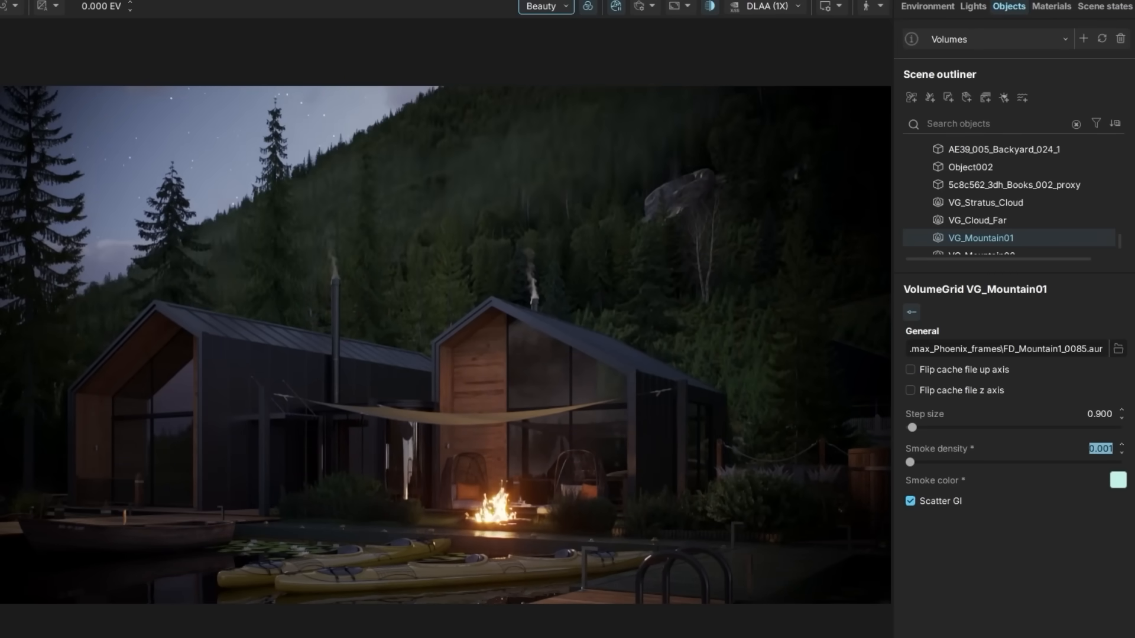
left_click(910, 501)
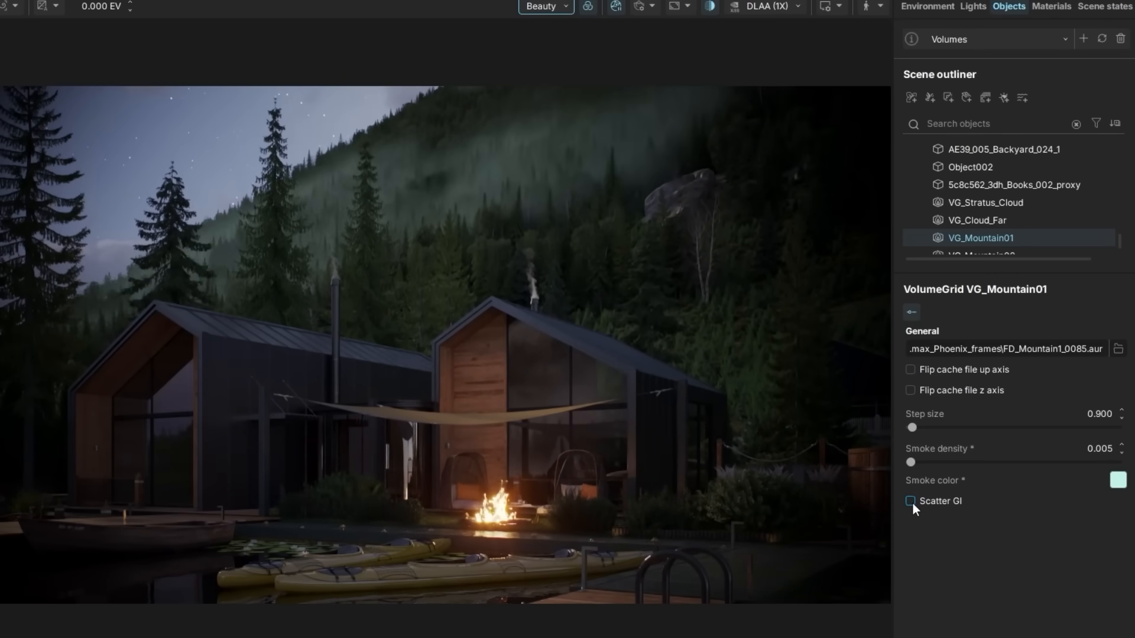
left_click(910, 501)
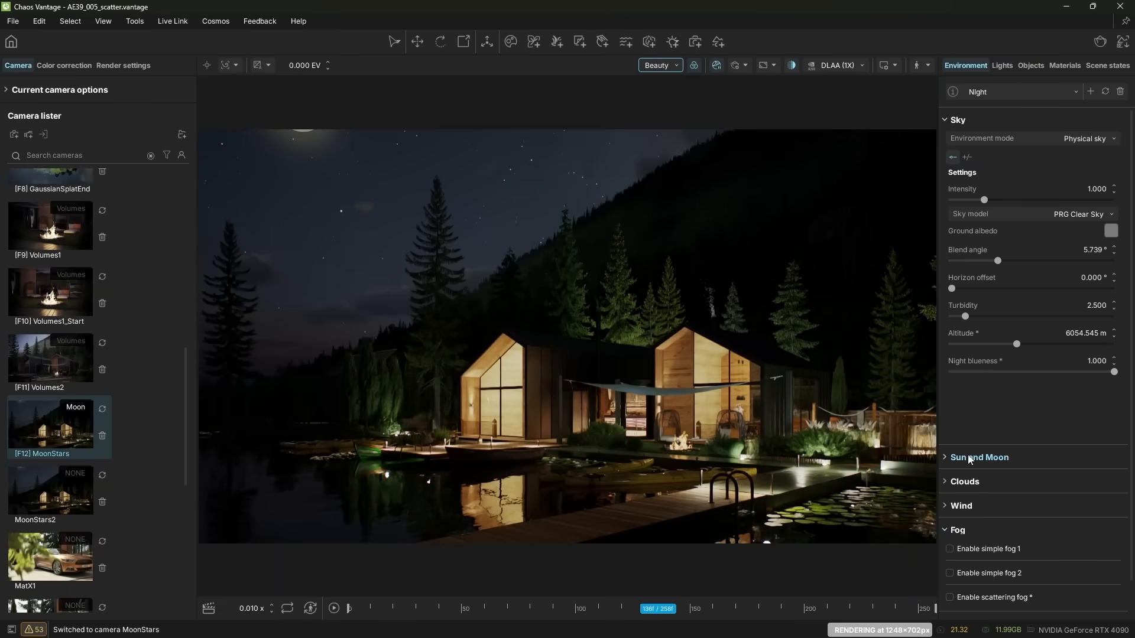
In Sun and Moon settings, adjust the moon Phase and Rotation so it appears in the sky.
left_click(979, 456)
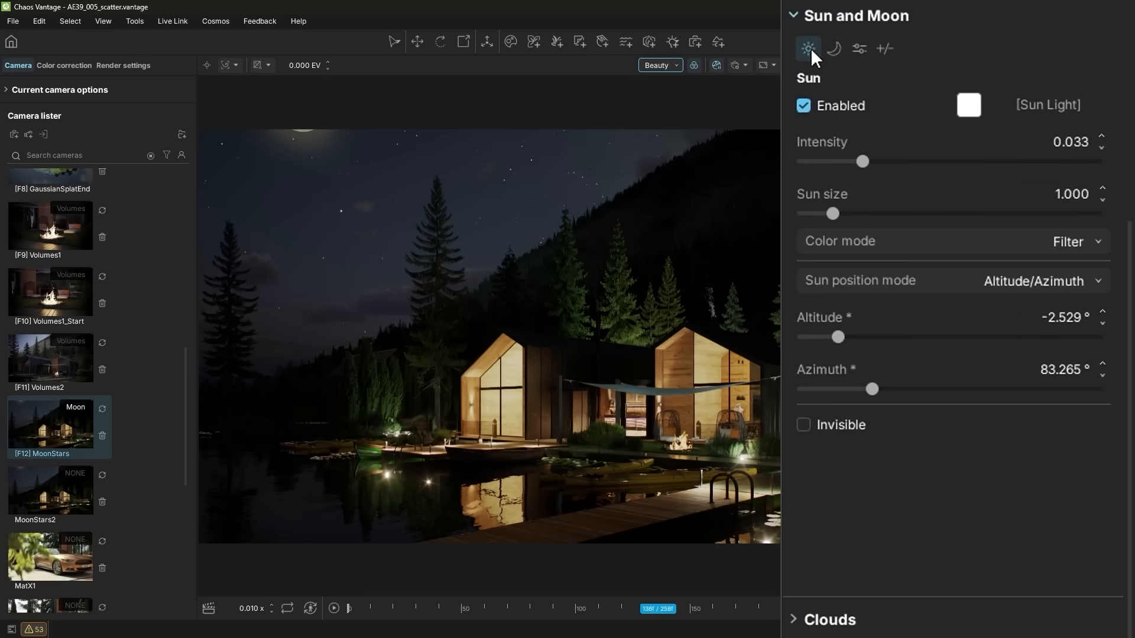
left_click(833, 49)
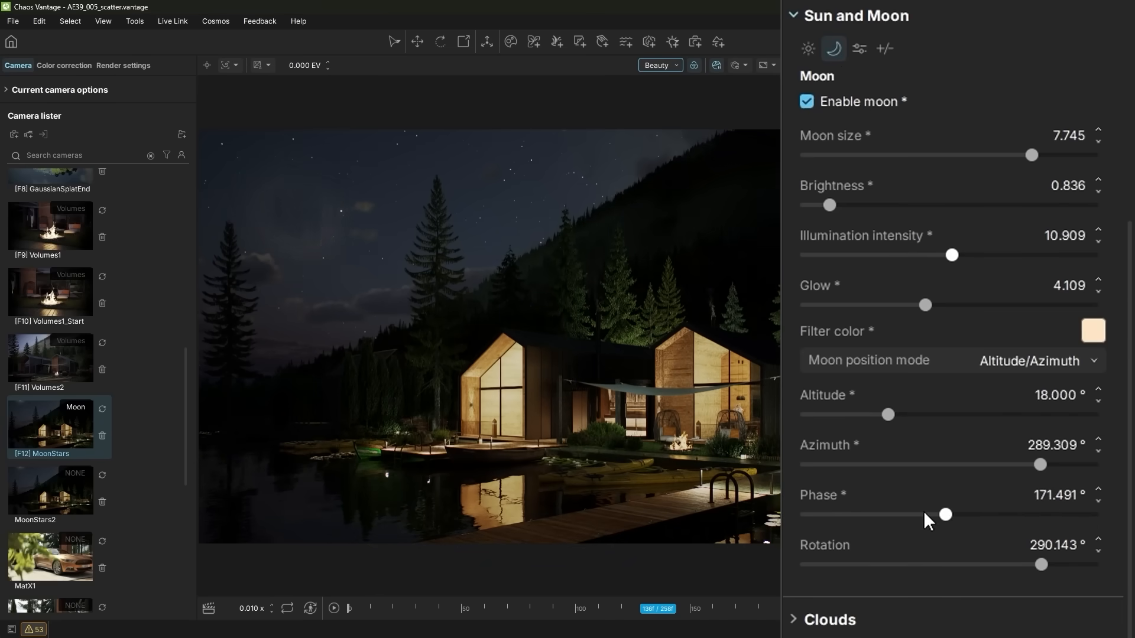
left_click_drag(944, 514, 1057, 514)
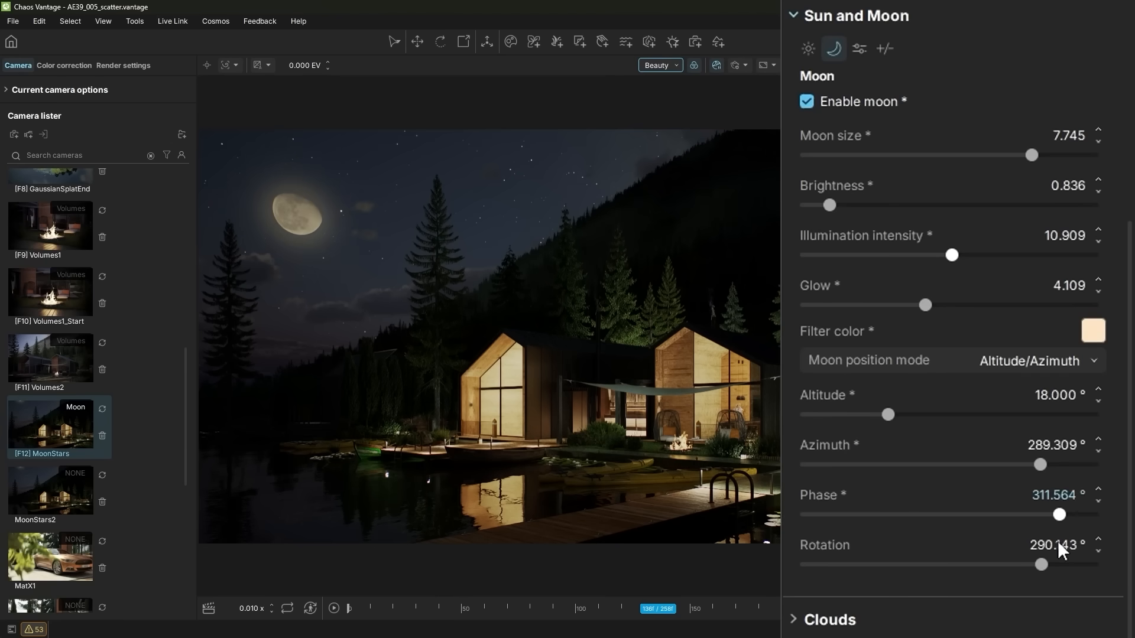
left_click_drag(1041, 565, 1053, 565)
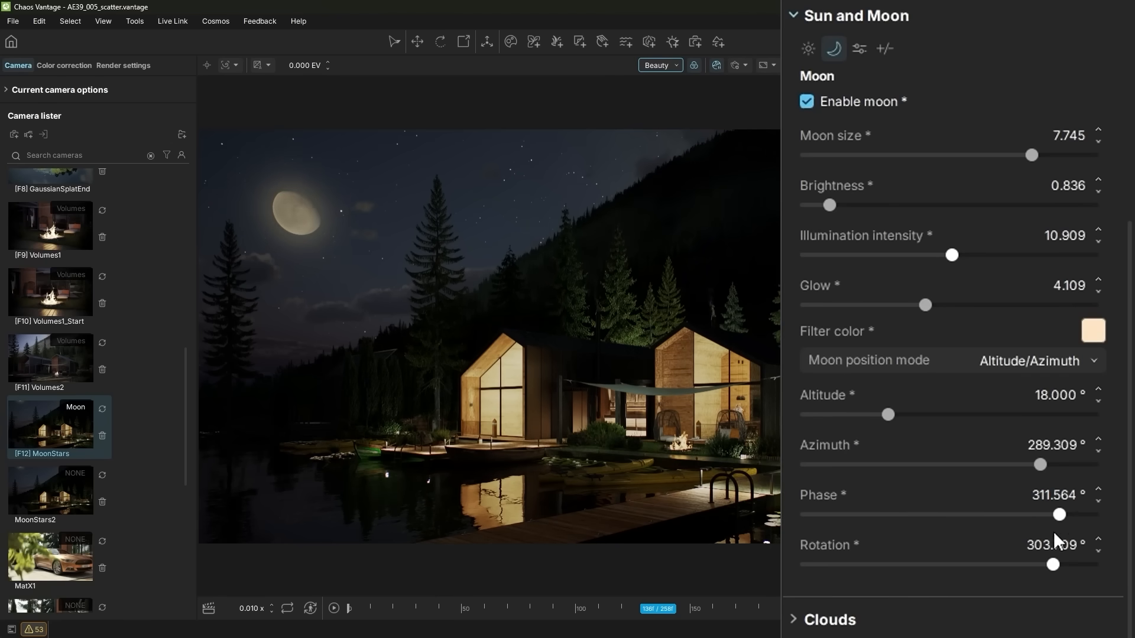
Tune the moon Brightness, Glow, Illumination and Size for a dimmer, smaller-glow moon.
left_click_drag(830, 204, 926, 205)
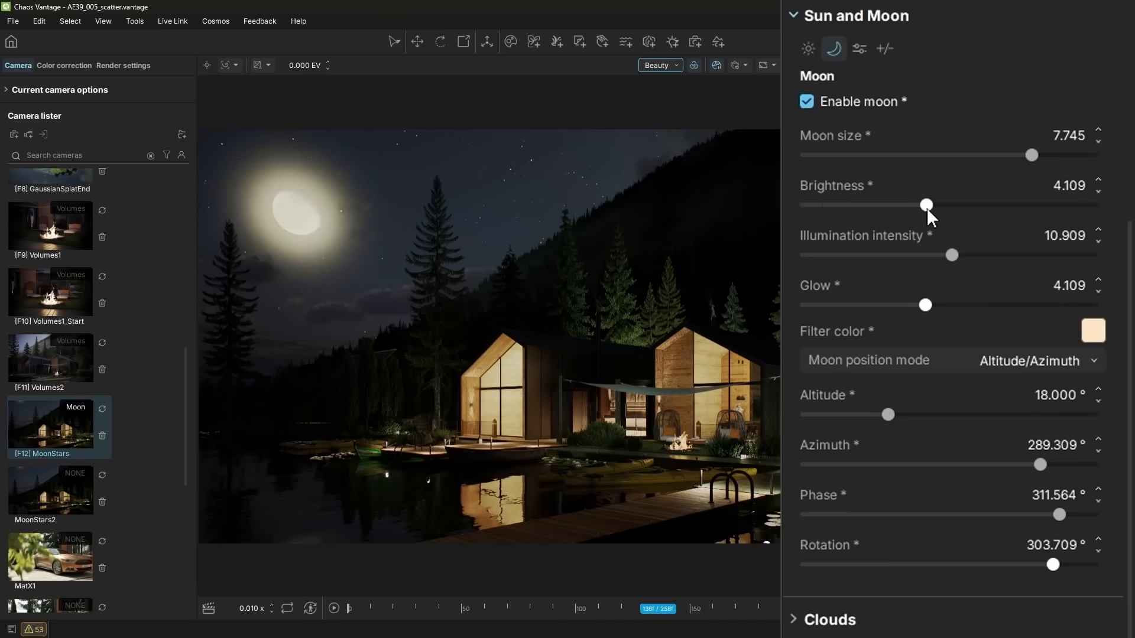
left_click_drag(926, 204, 874, 204)
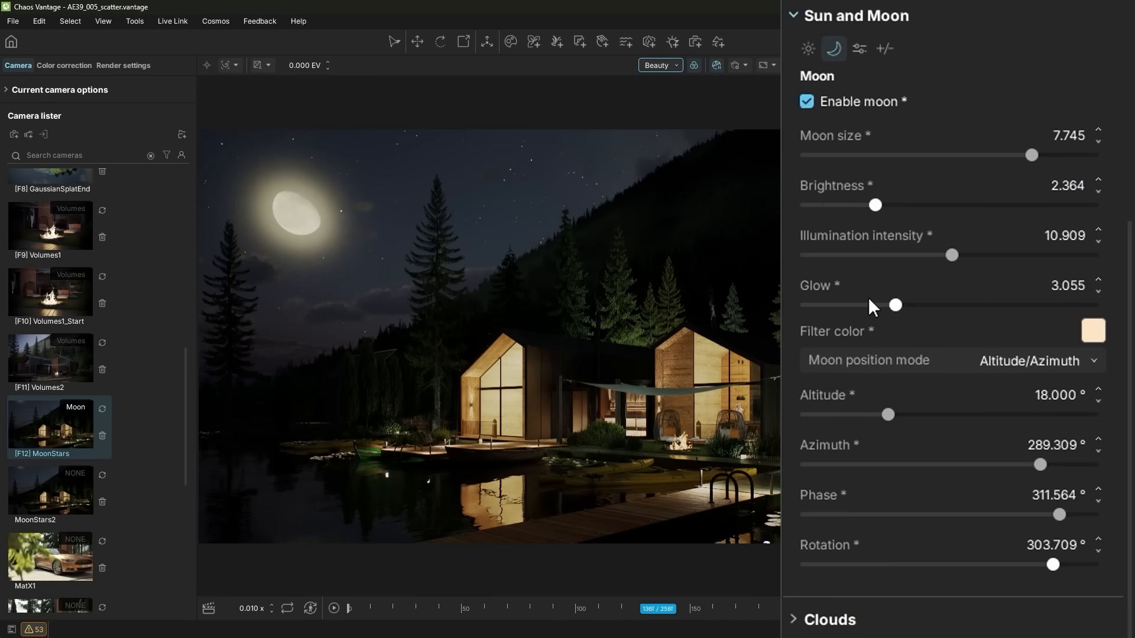
left_click_drag(894, 305, 835, 305)
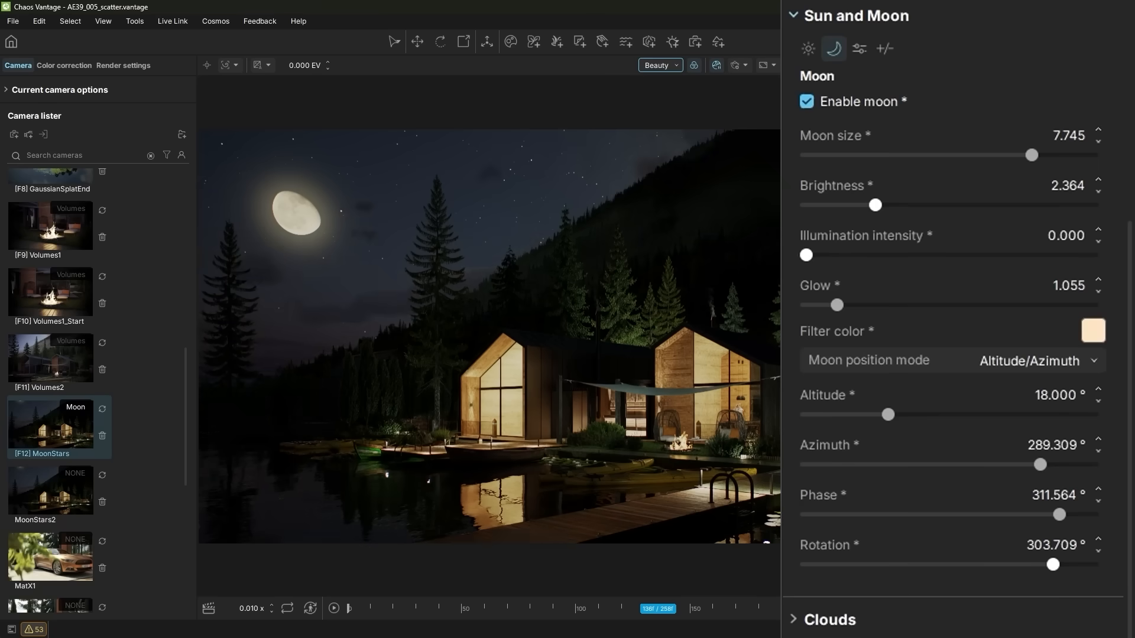
left_click_drag(806, 255, 1098, 255)
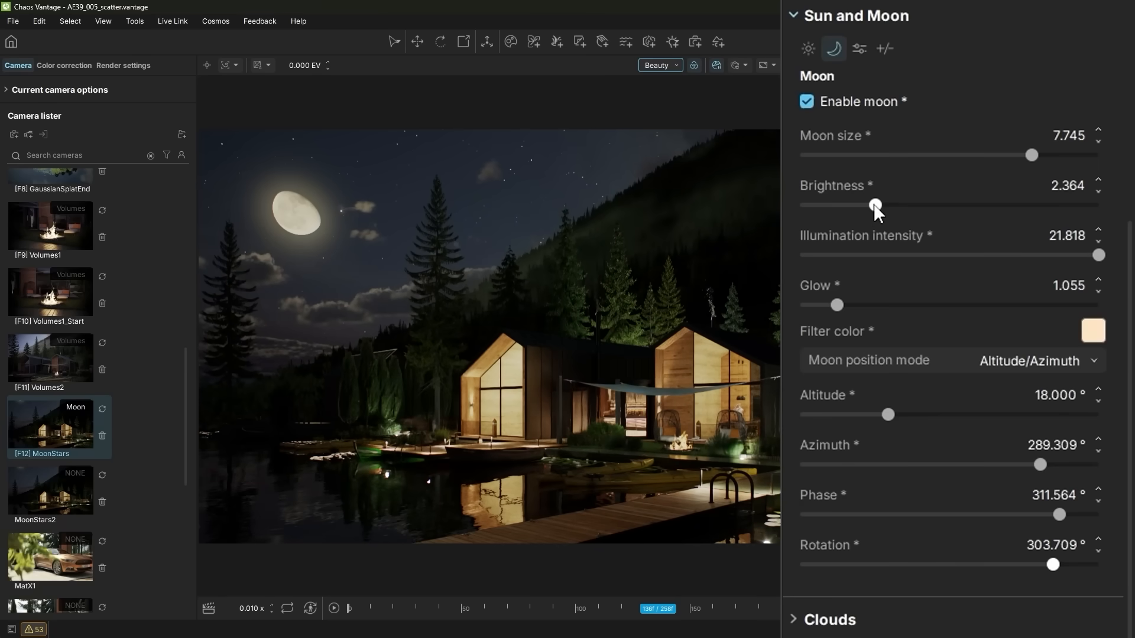
left_click_drag(1030, 154, 1097, 154)
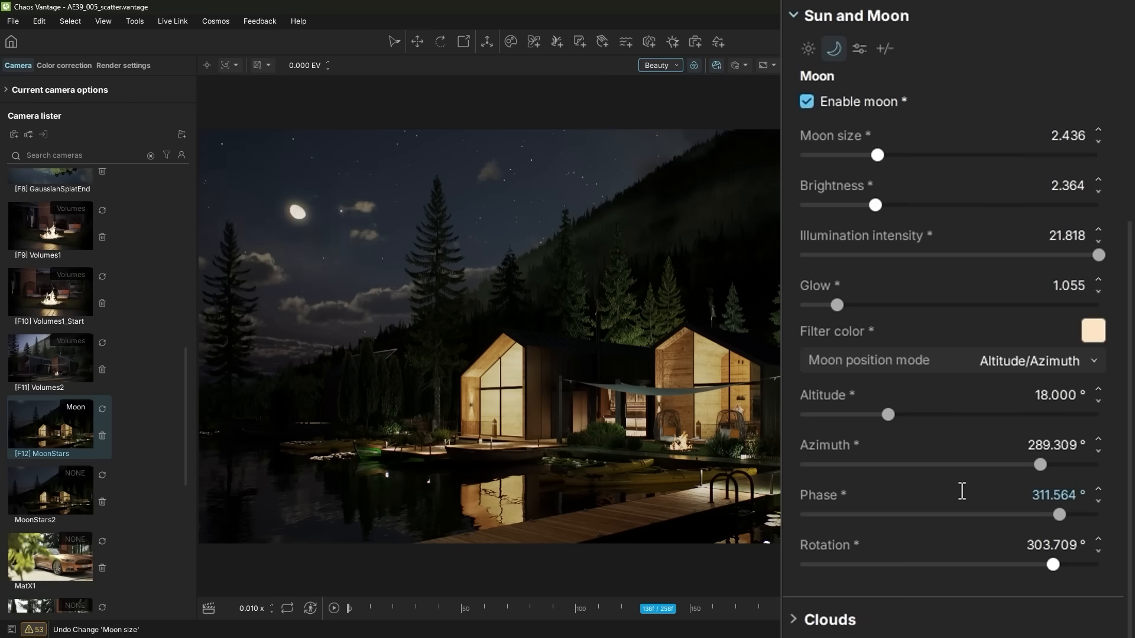
left_click(807, 48)
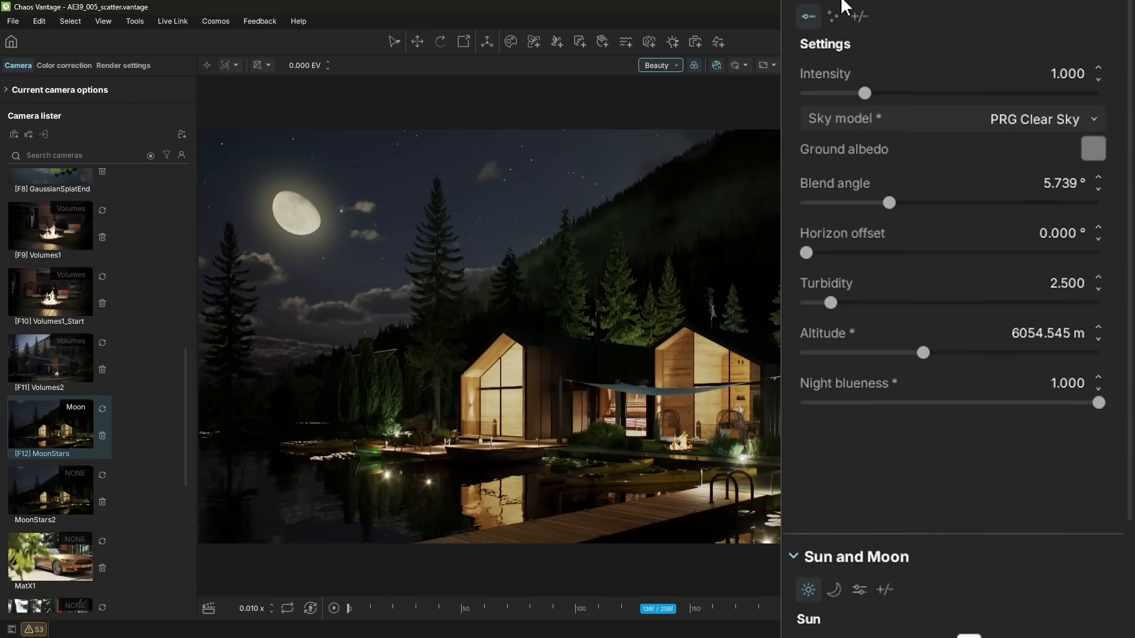
Enable stars and the Milky Way in the Stars settings.
left_click(832, 16)
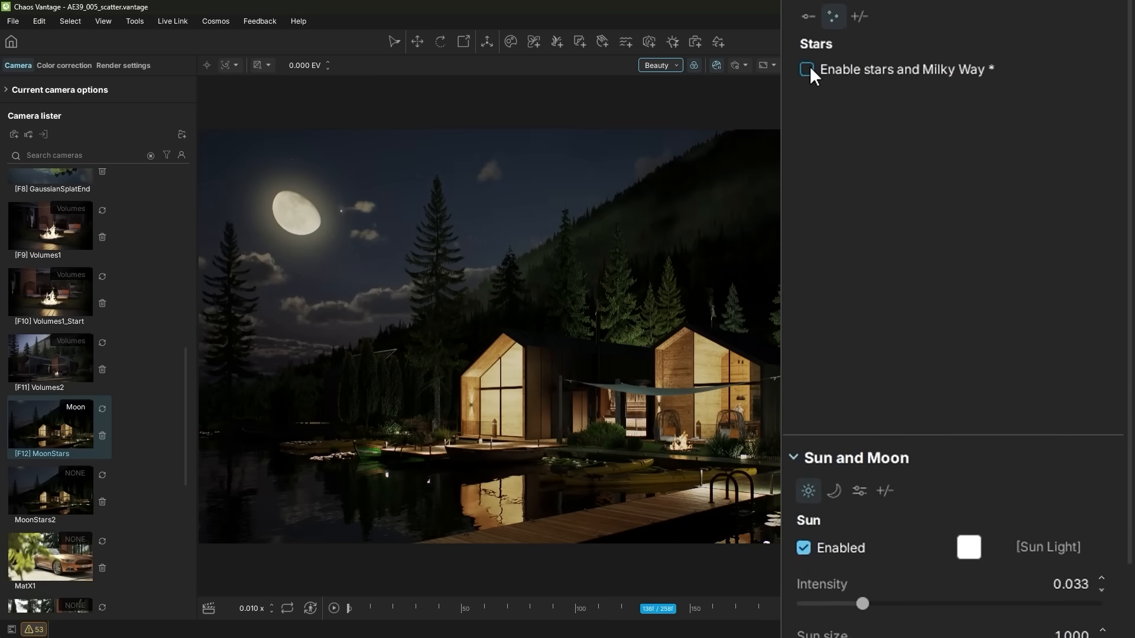
left_click(804, 69)
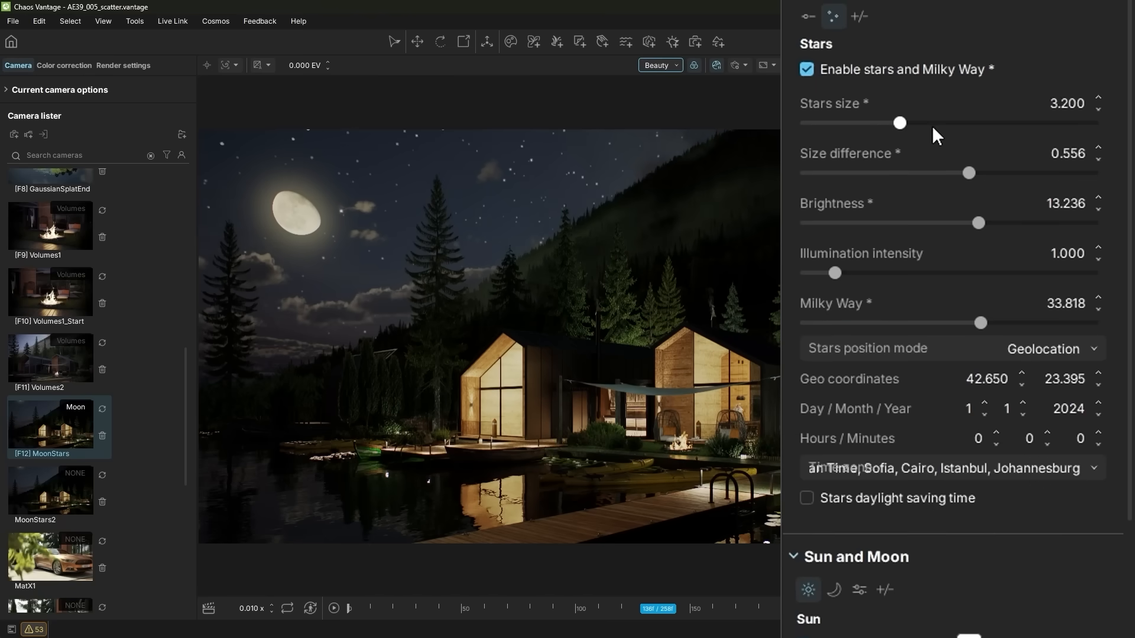